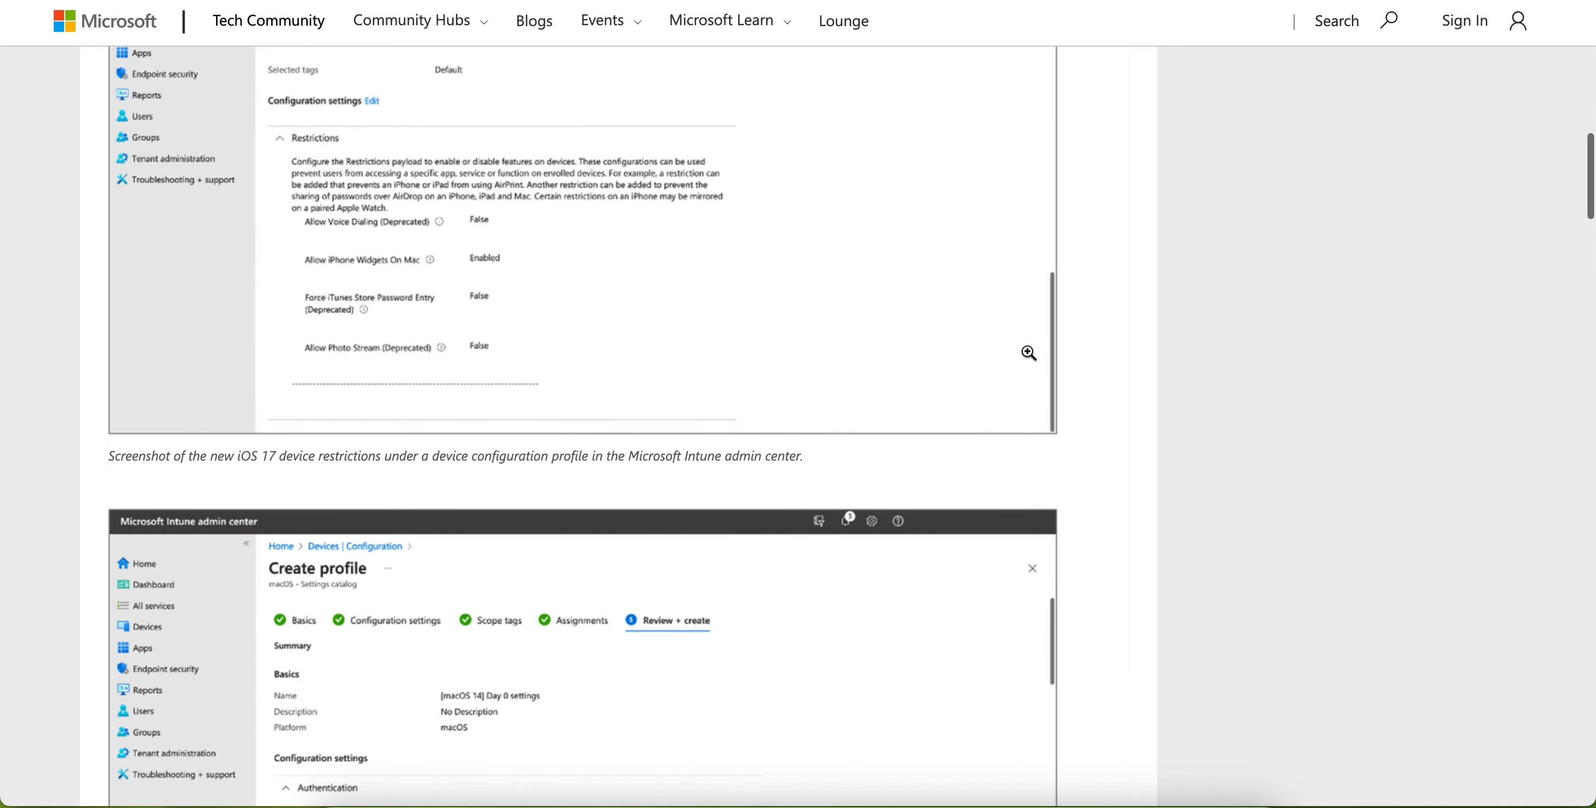
Step: Scroll to the post's opening and highlight the phrase about the iOS/iPadOS 17.0 and macOS release
scroll(up, 3)
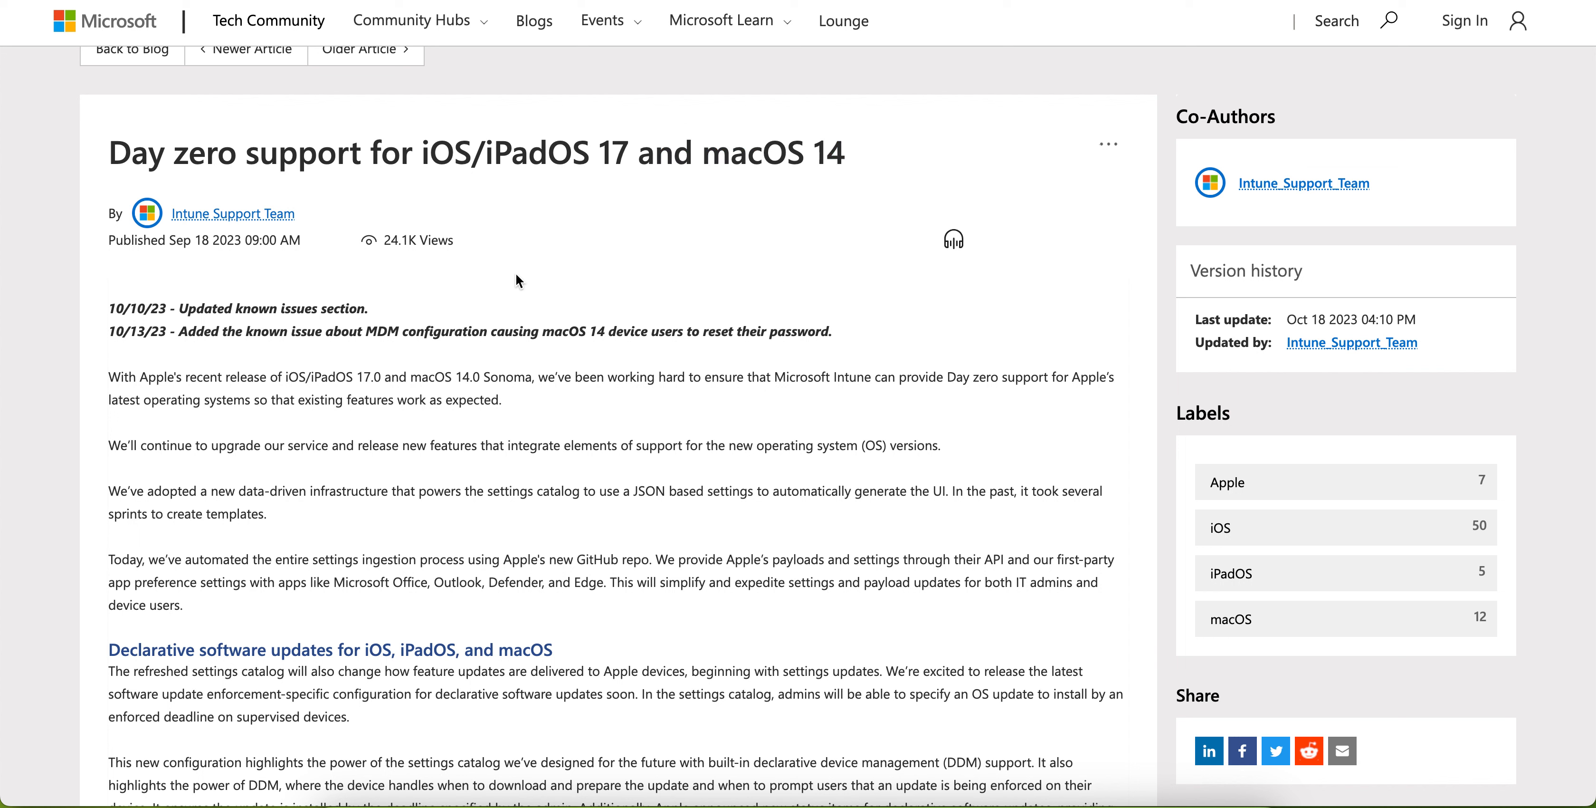
mouse_move(728, 426)
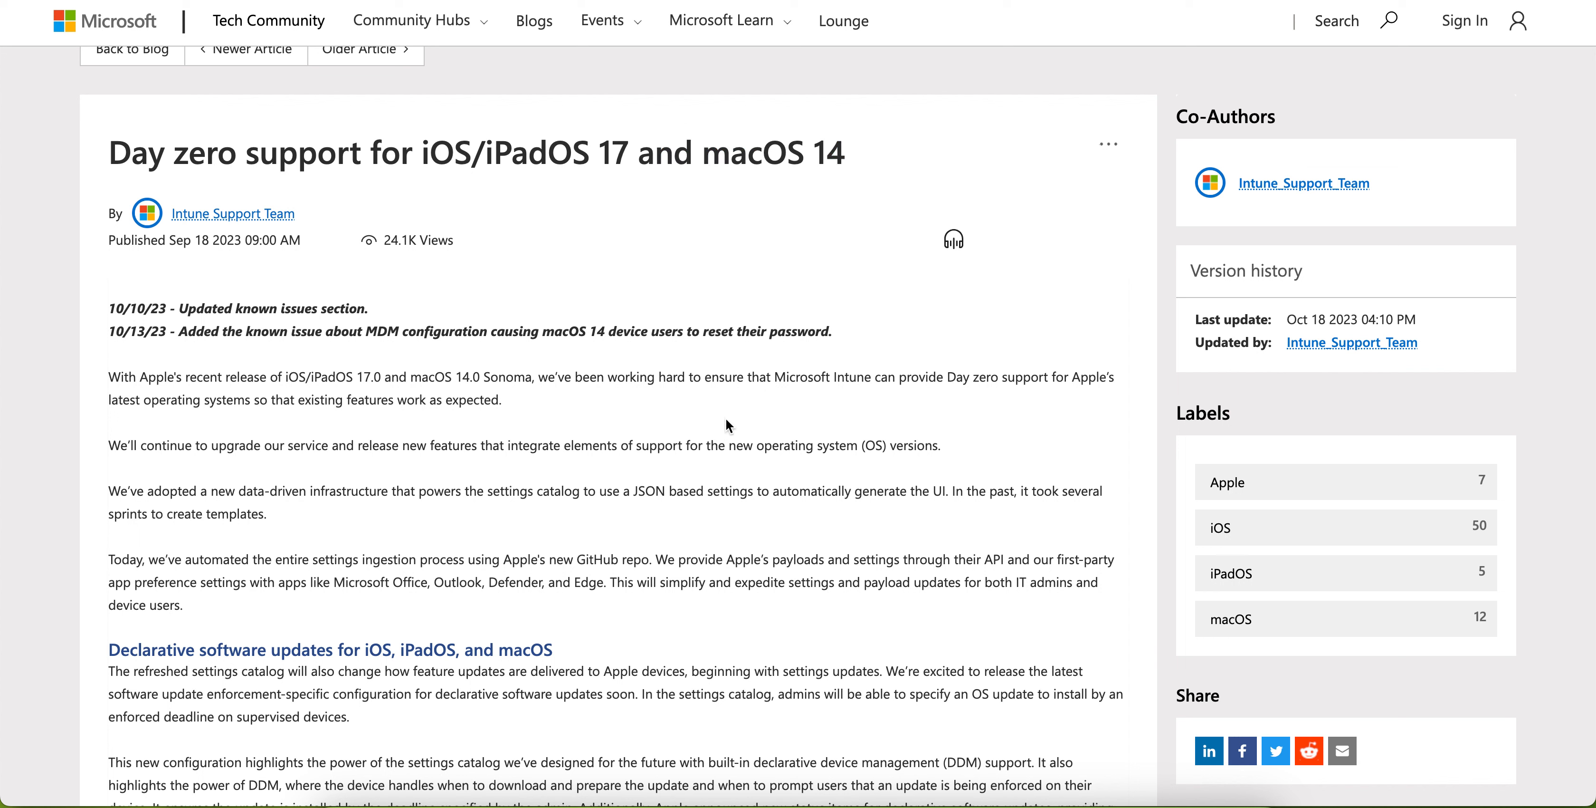
mouse_move(993, 455)
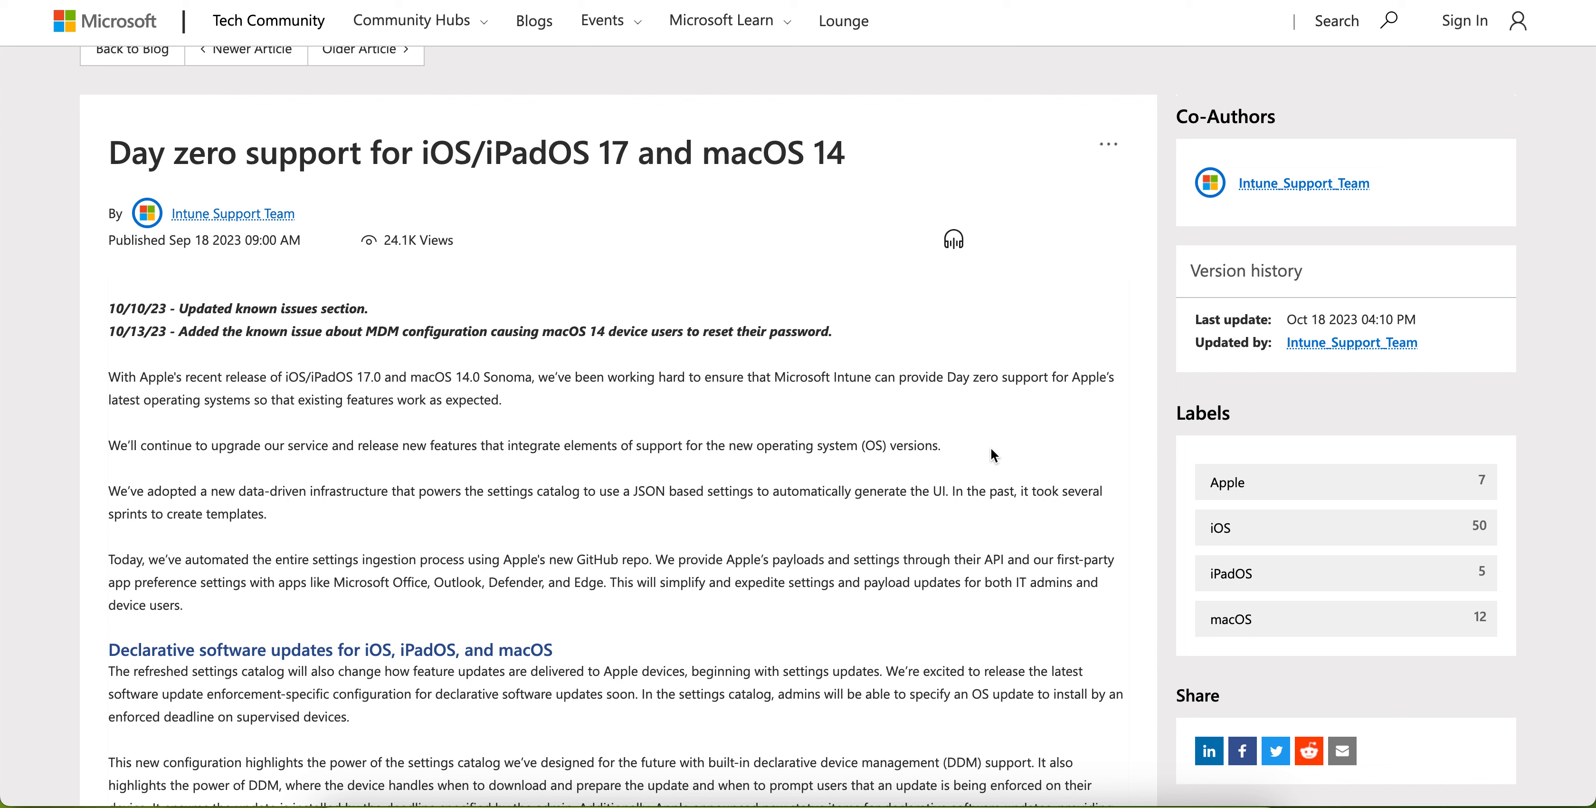
mouse_move(846, 433)
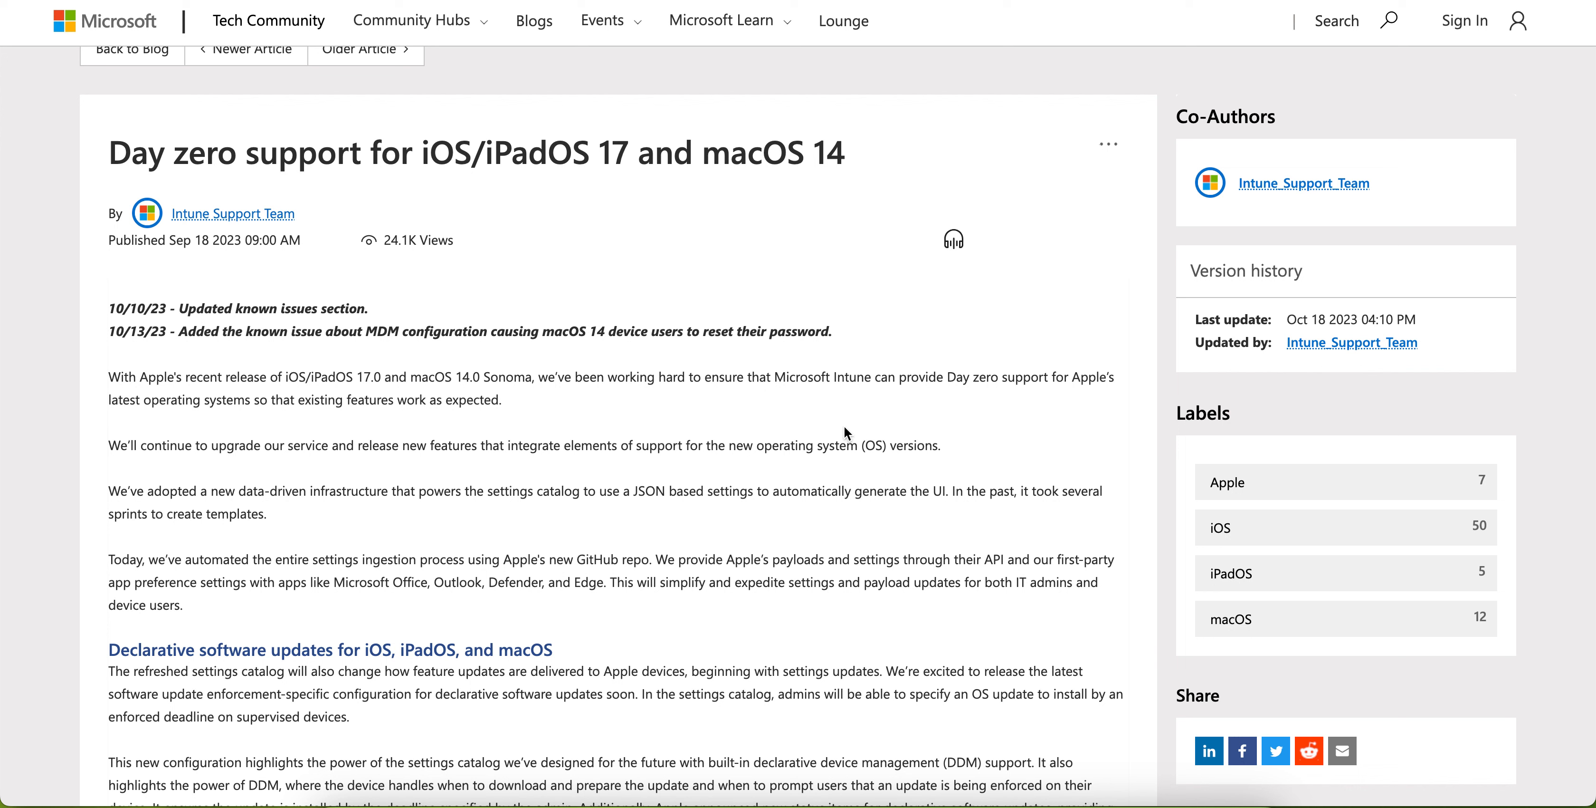
drag(185, 377, 464, 377)
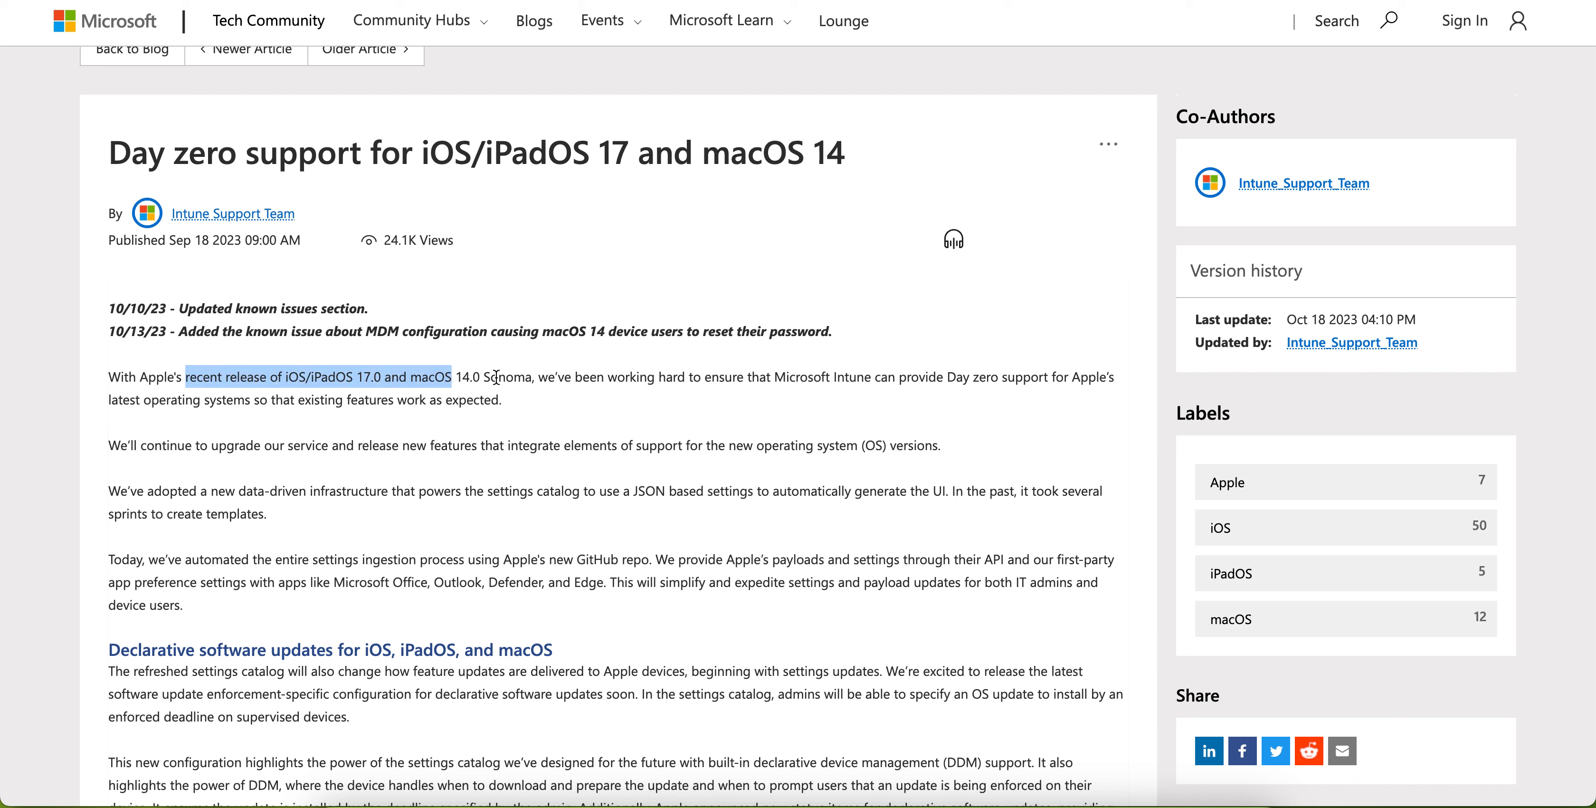
mouse_move(1015, 426)
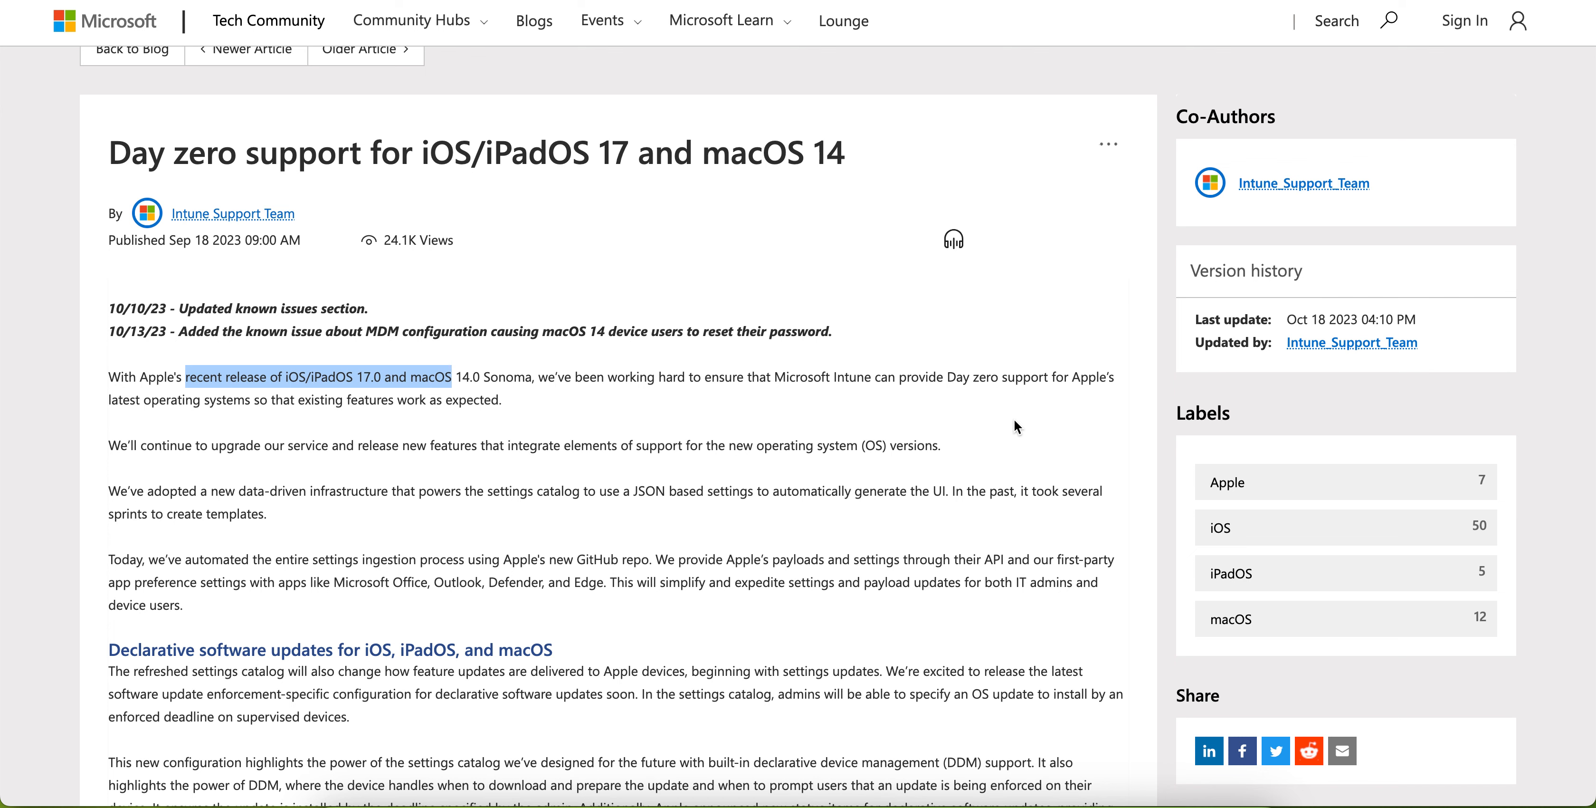
Step: Scroll down to the 'Day zero support of new settings and payloads' section and its Intune iOS 17 screenshot, clearing the text selection
scroll(down, 3)
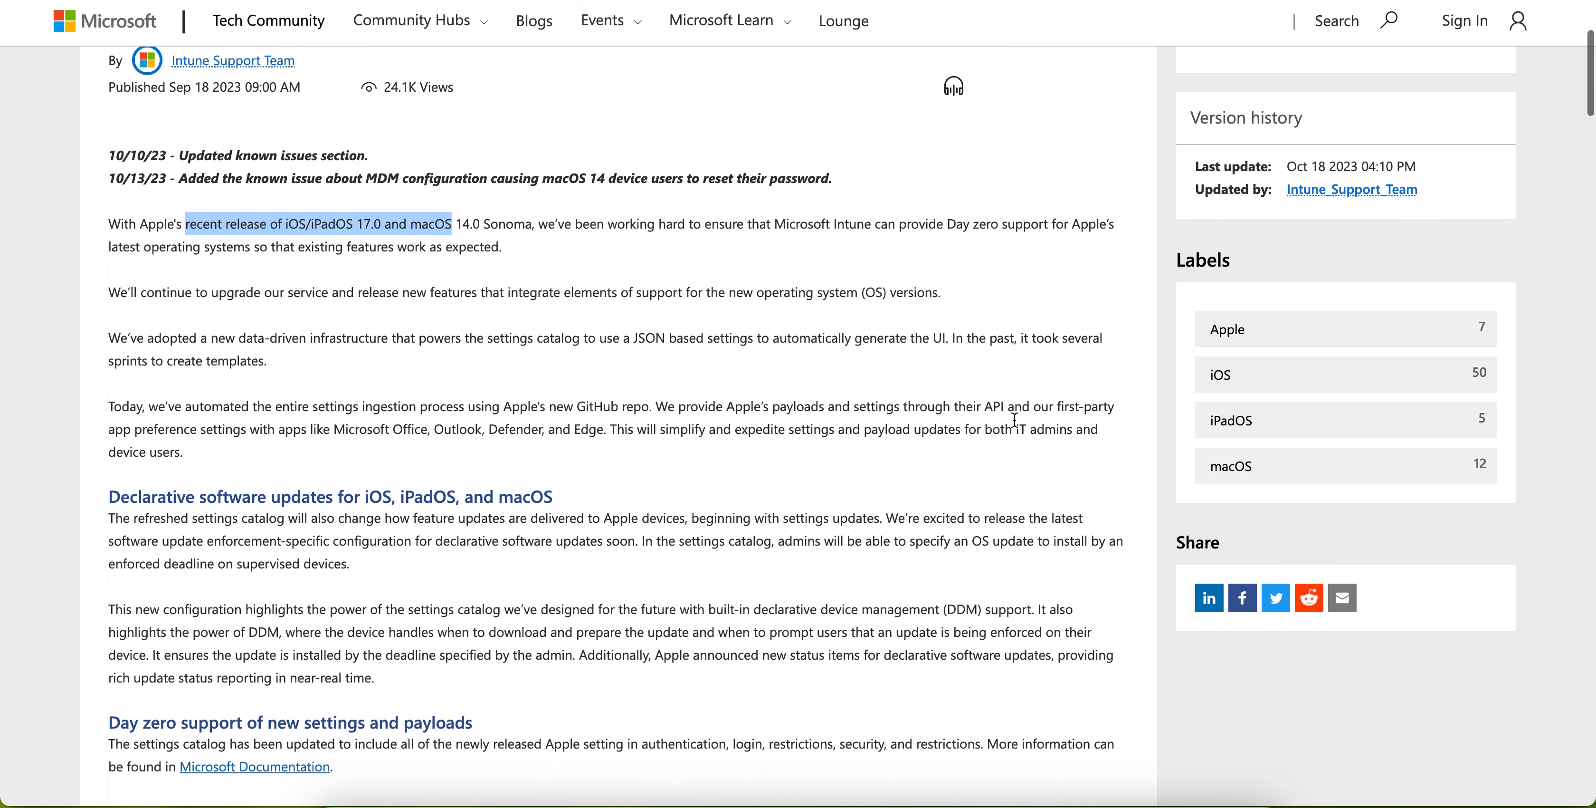
scroll(down, 3)
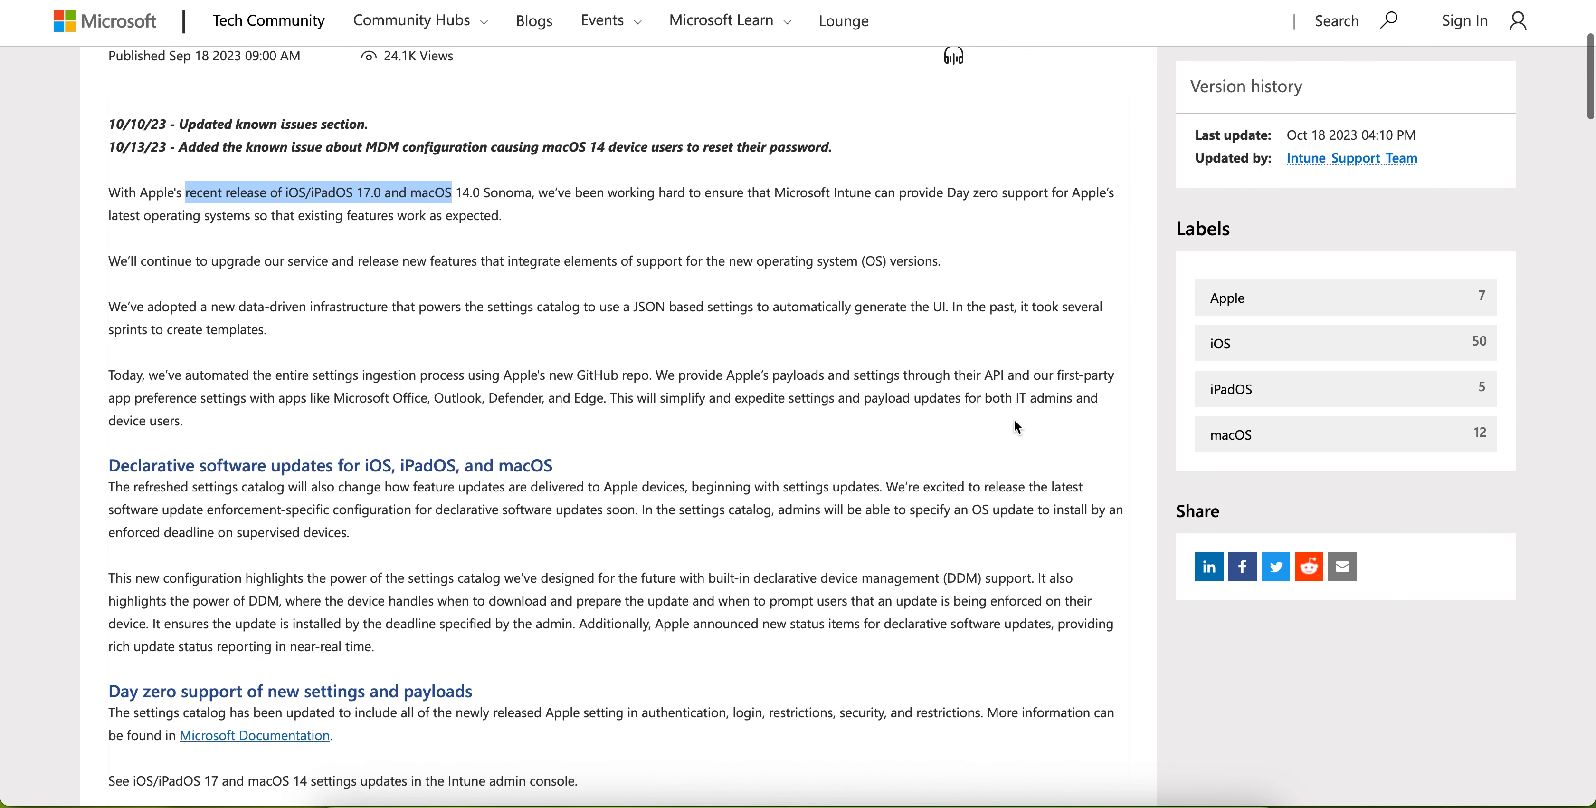
scroll(down, 3)
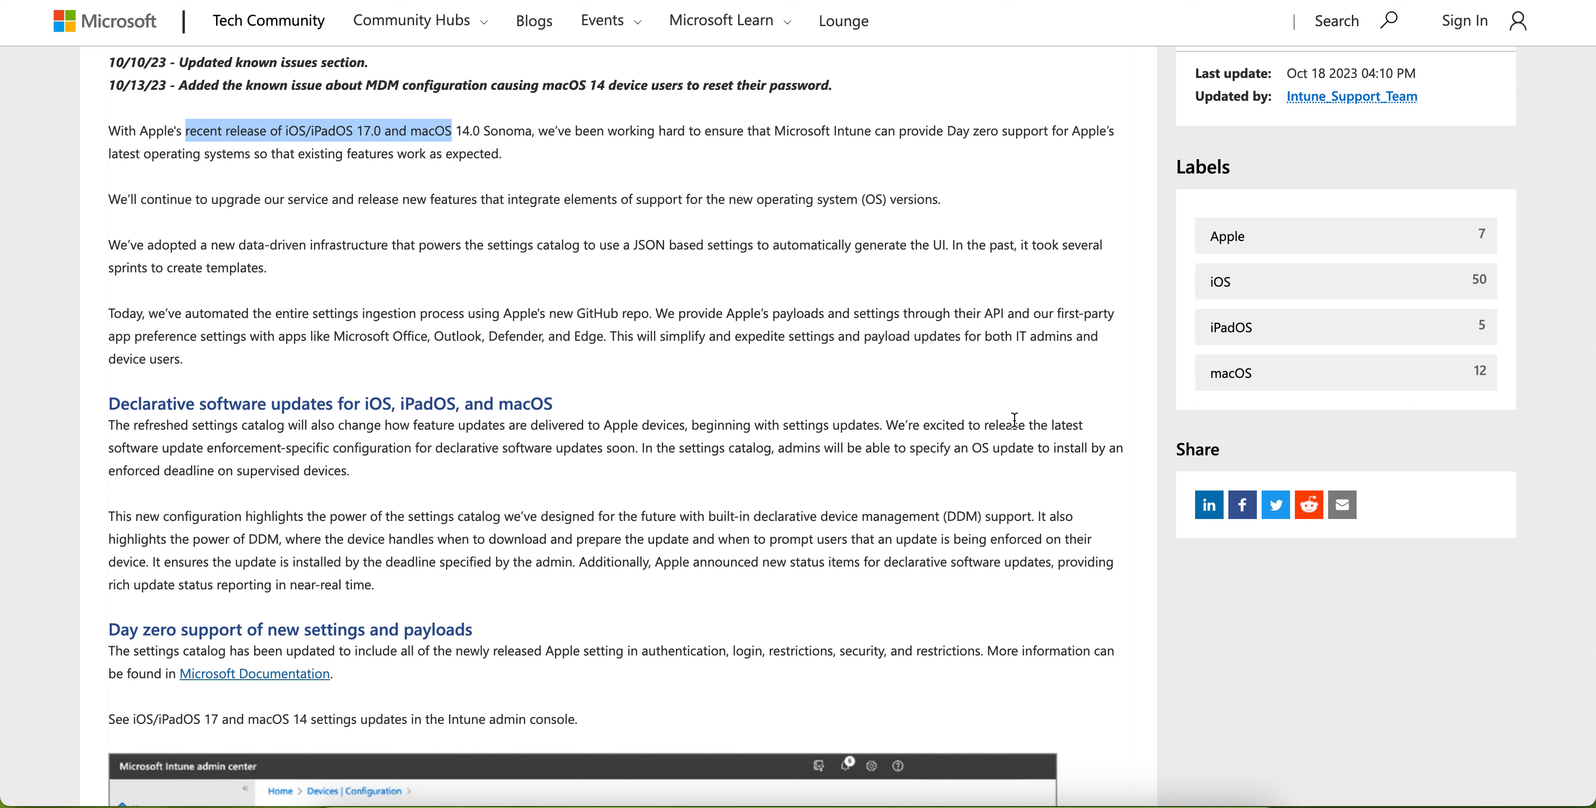
scroll(down, 3)
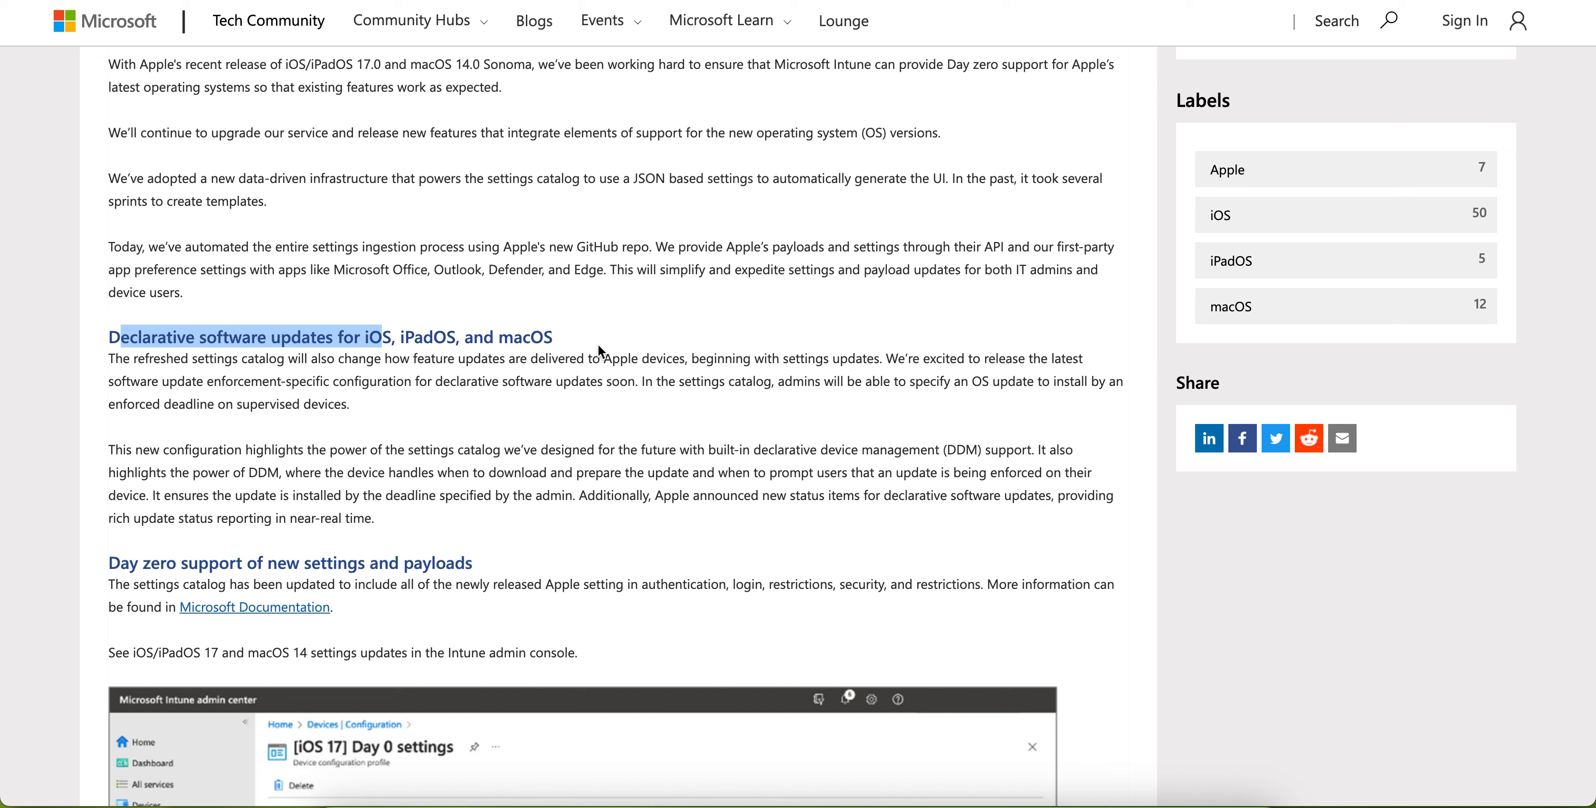
click(634, 329)
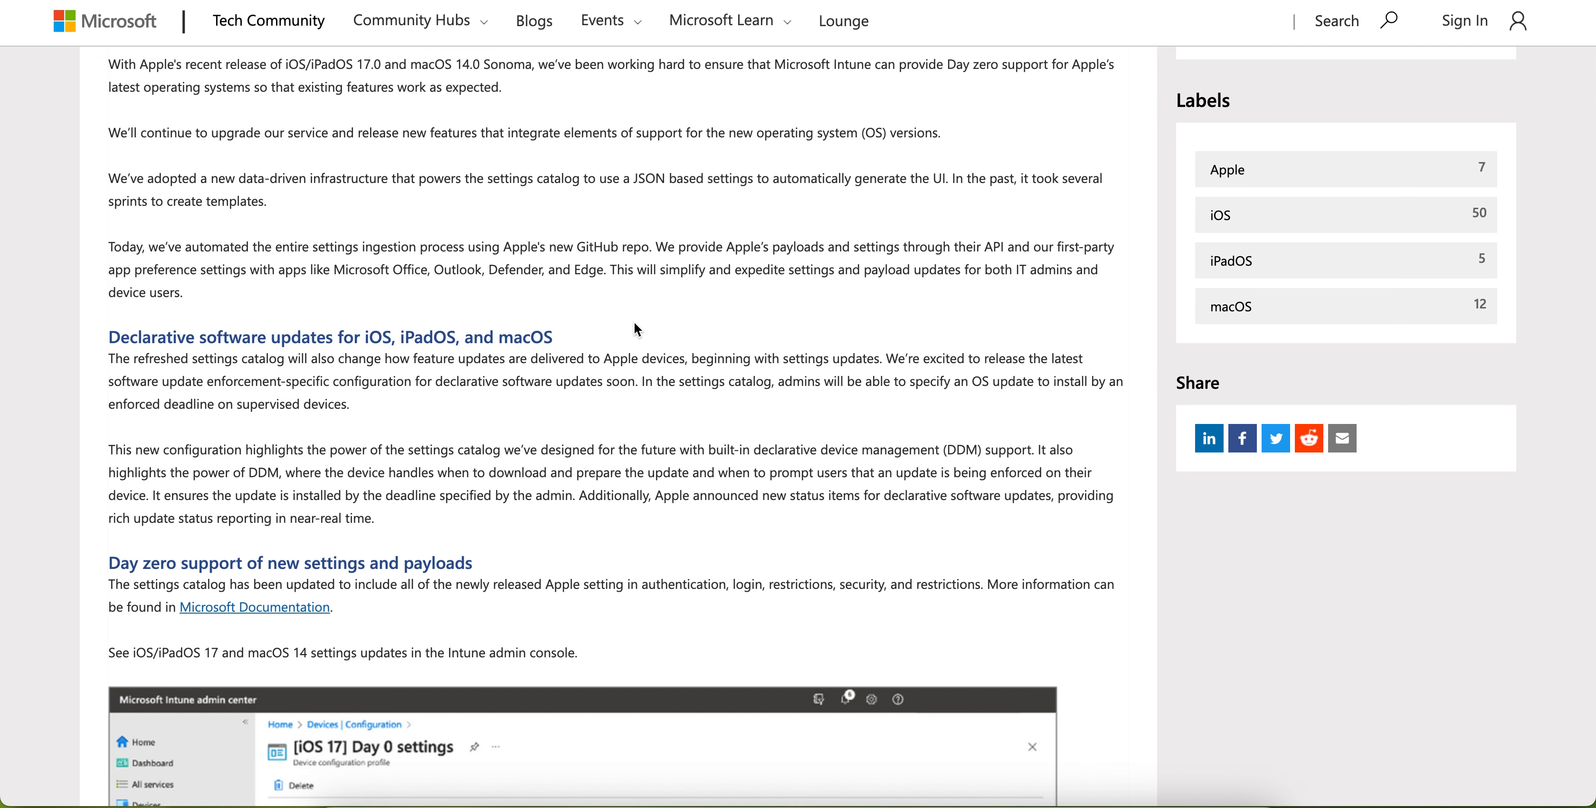
mouse_move(974, 383)
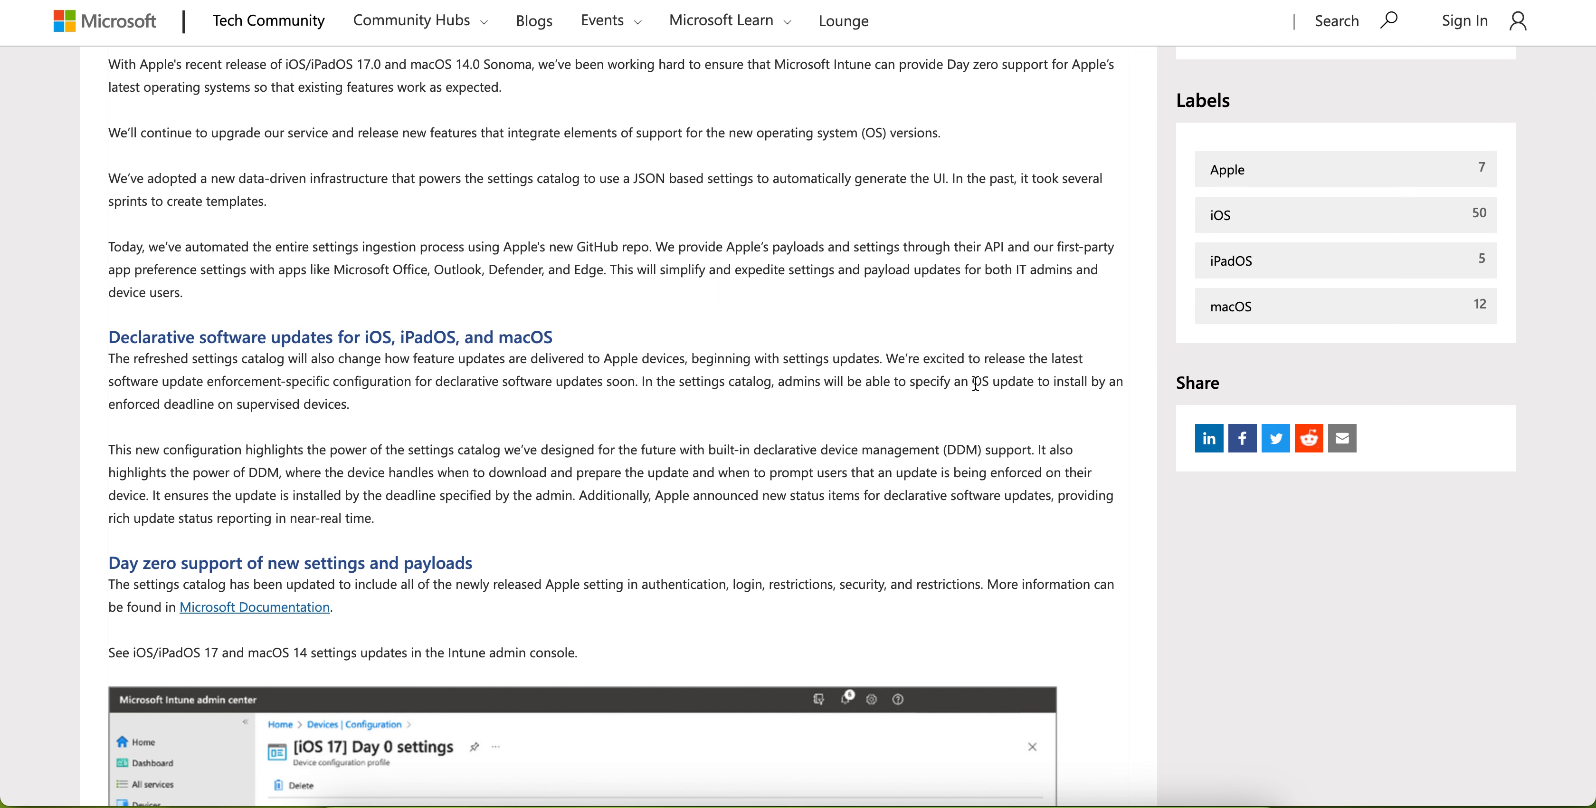
scroll(down, 3)
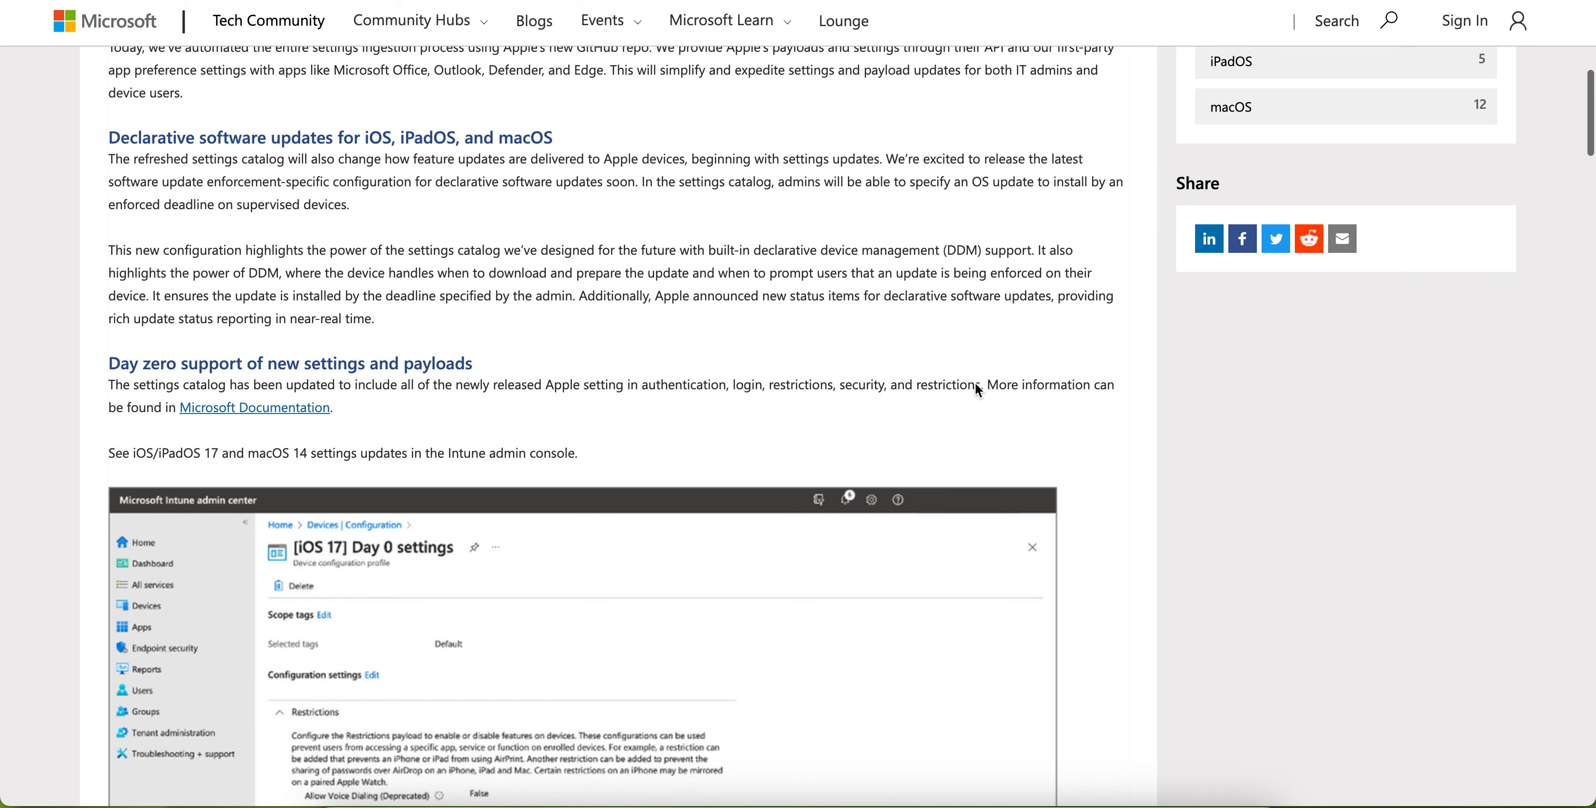
scroll(down, 3)
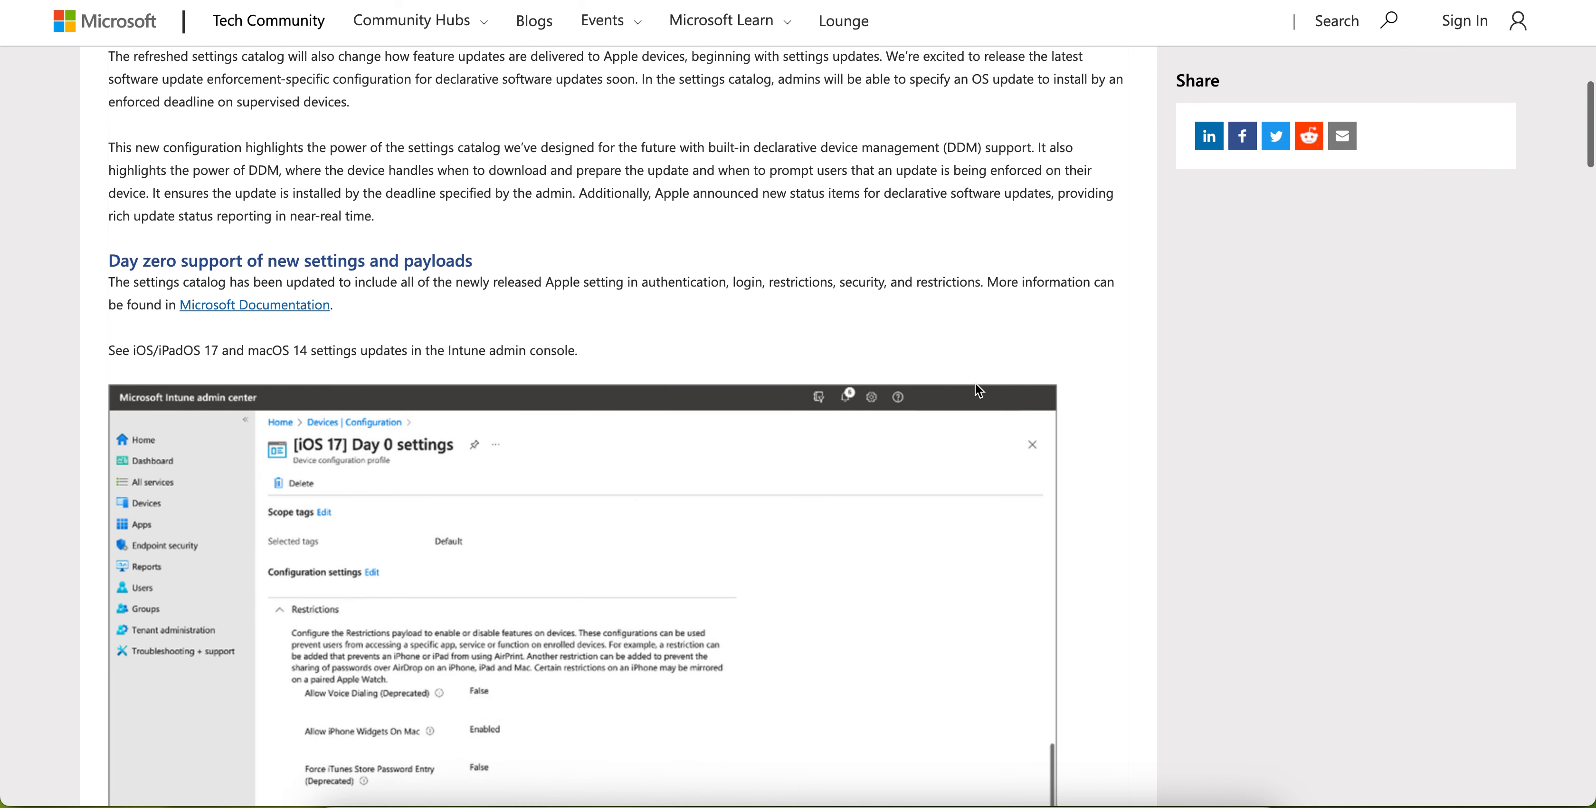
scroll(down, 3)
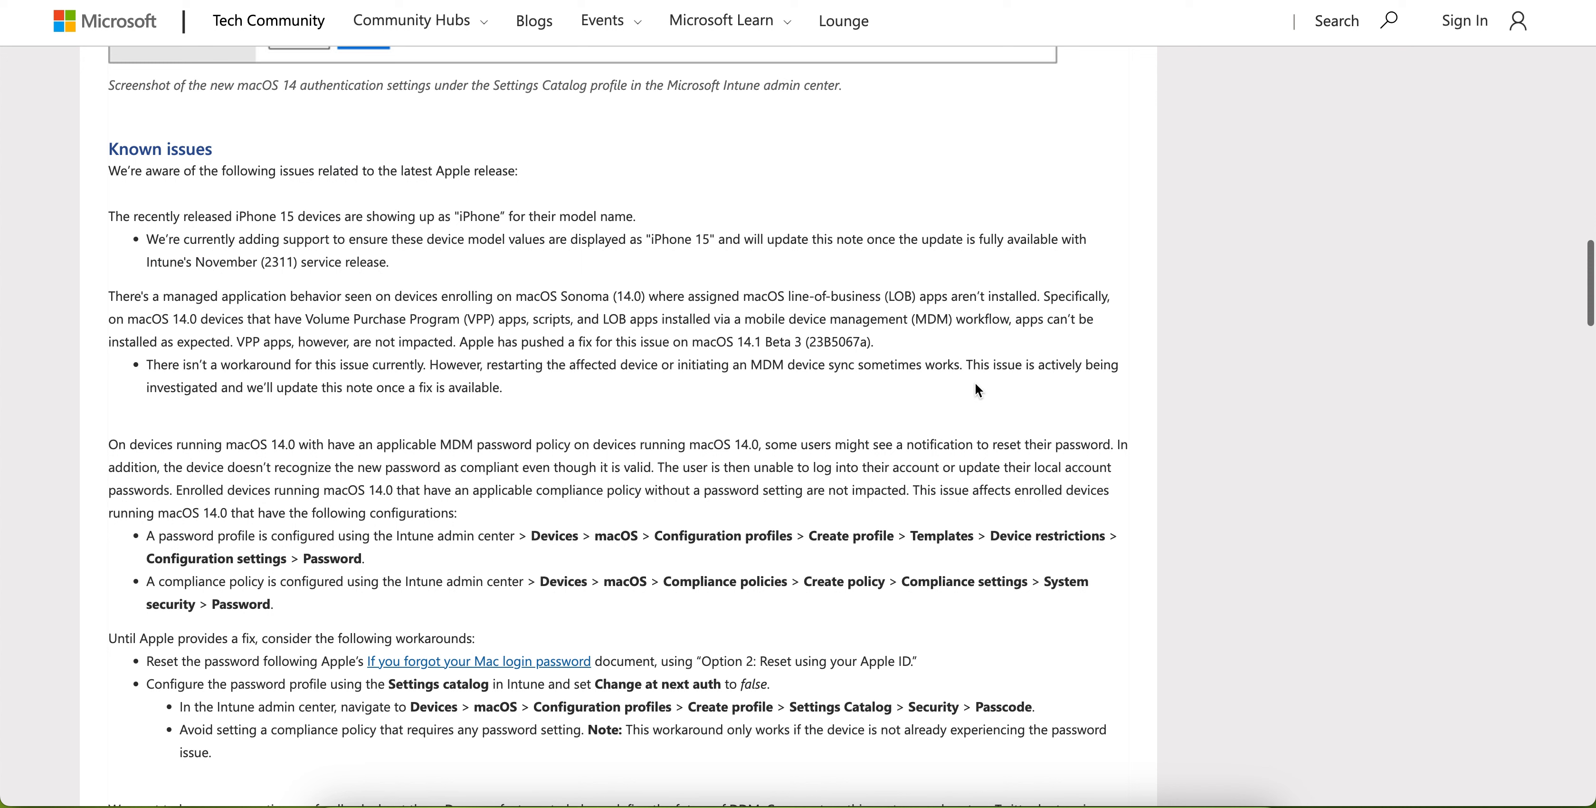
mouse_move(301, 245)
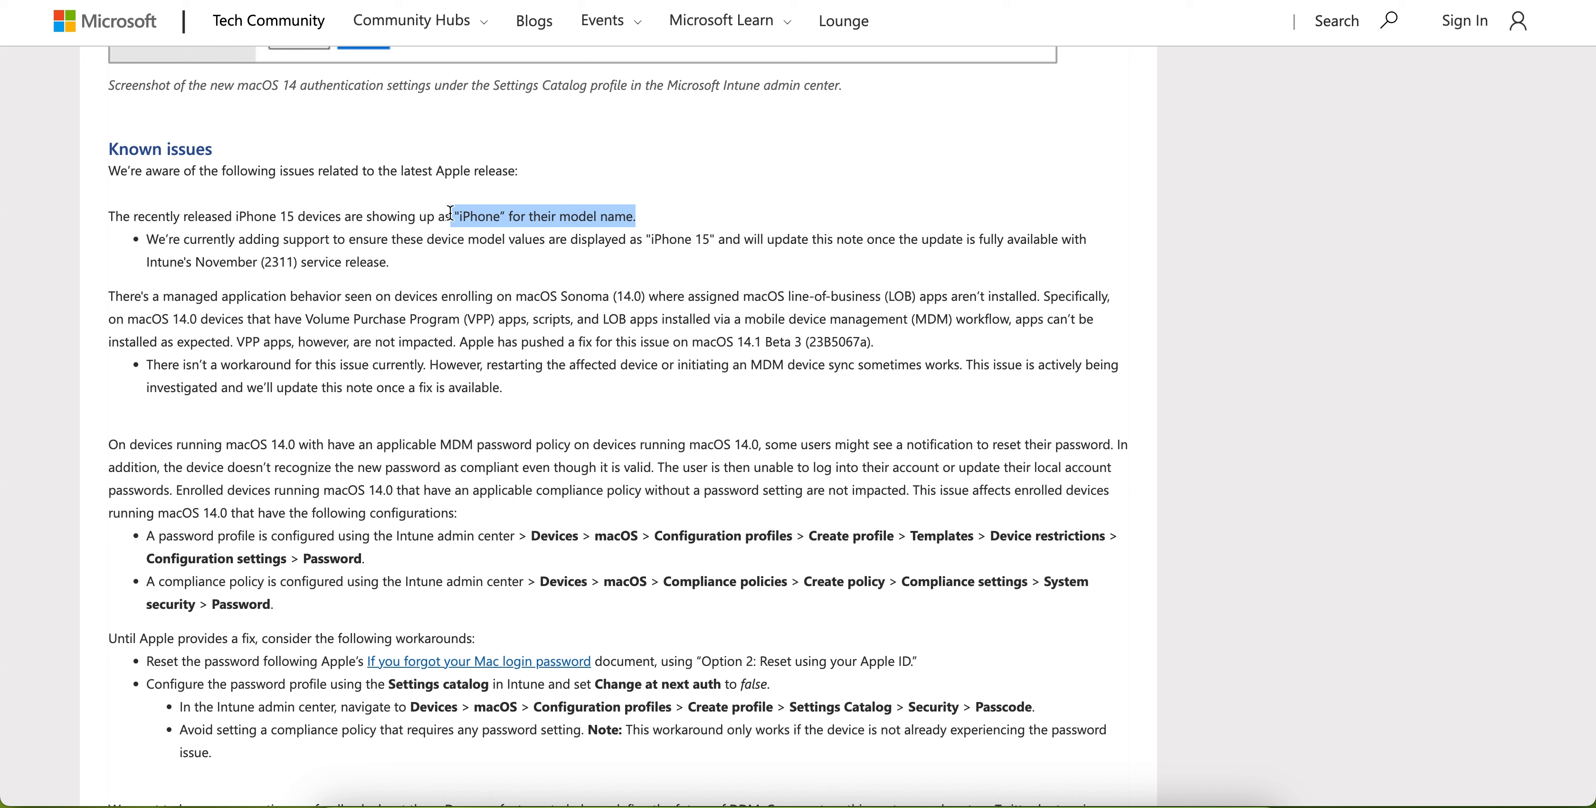
mouse_move(609, 218)
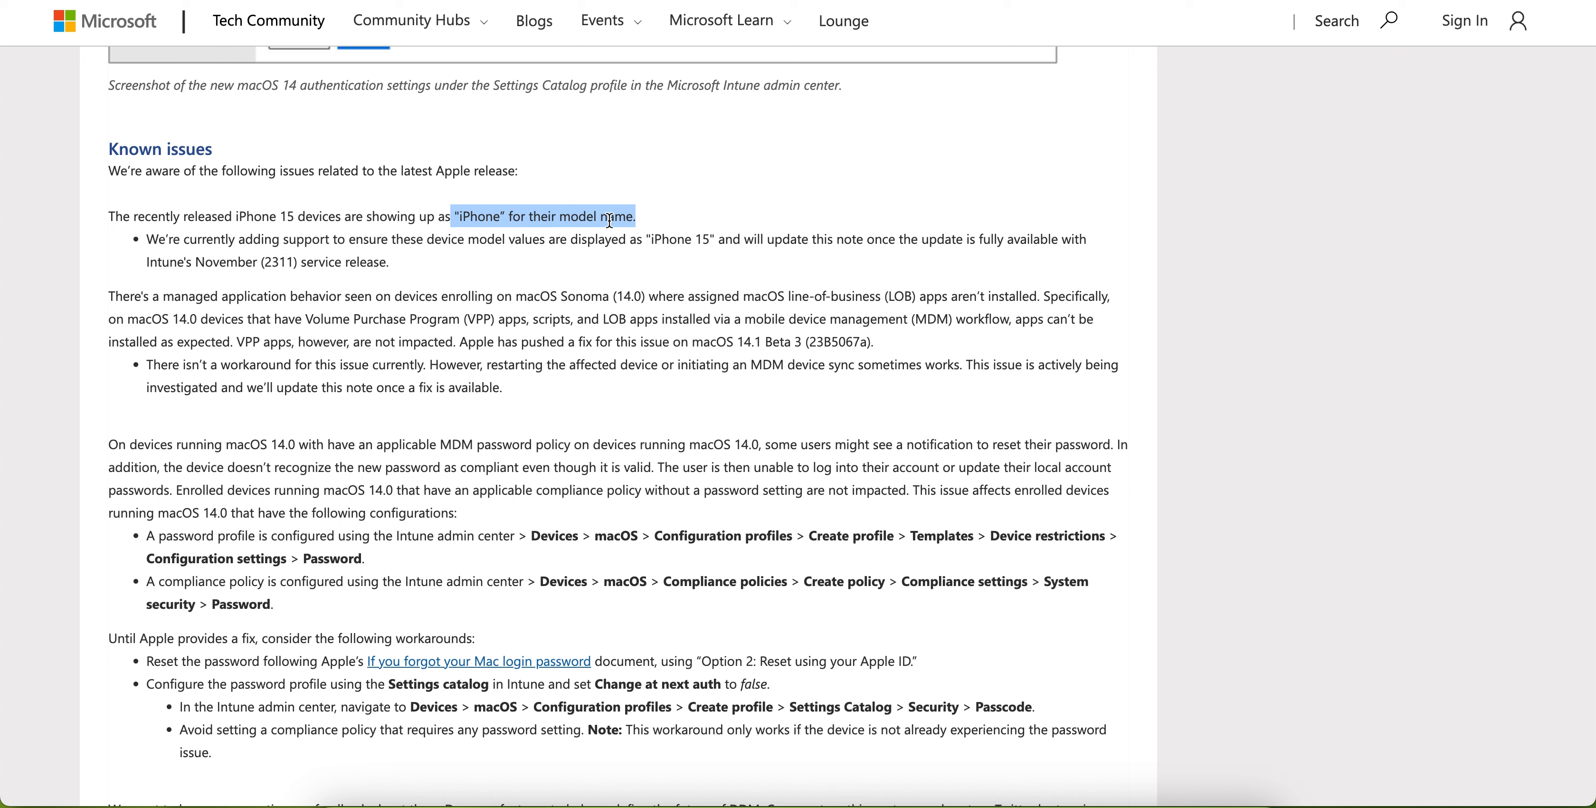
mouse_move(655, 227)
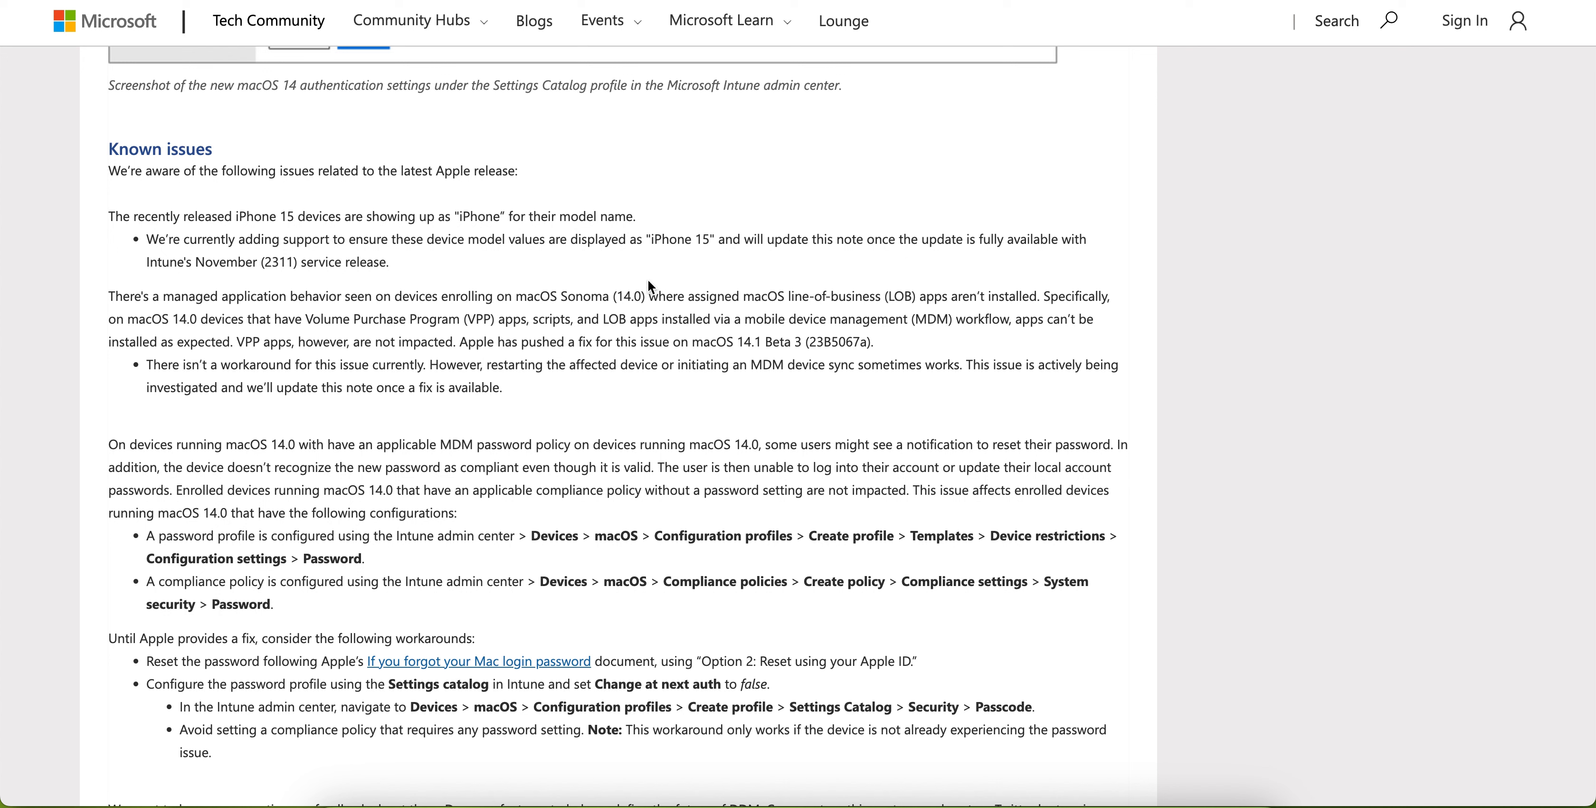
mouse_move(676, 279)
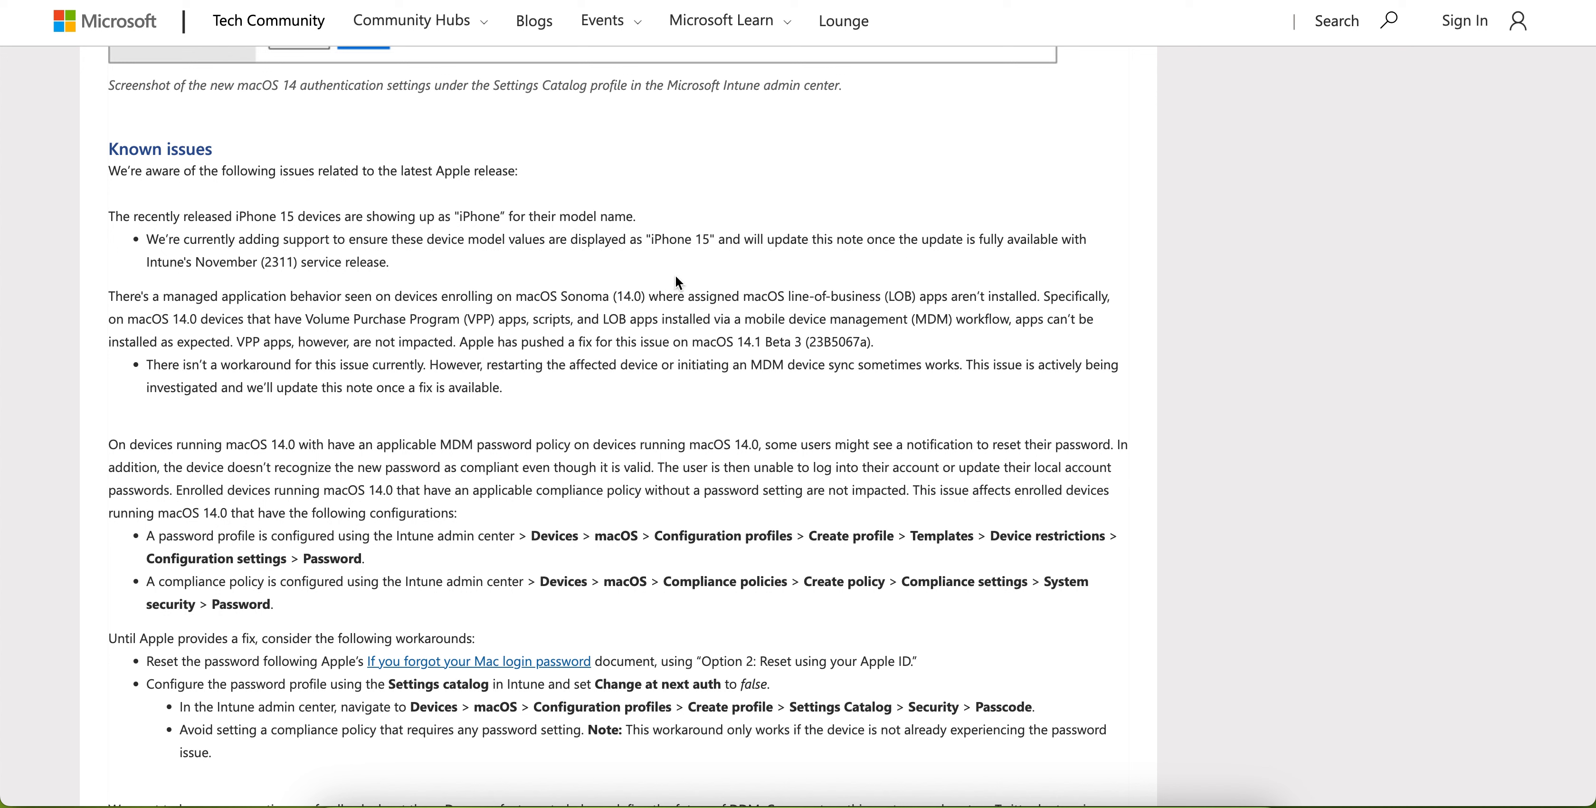
mouse_move(571, 237)
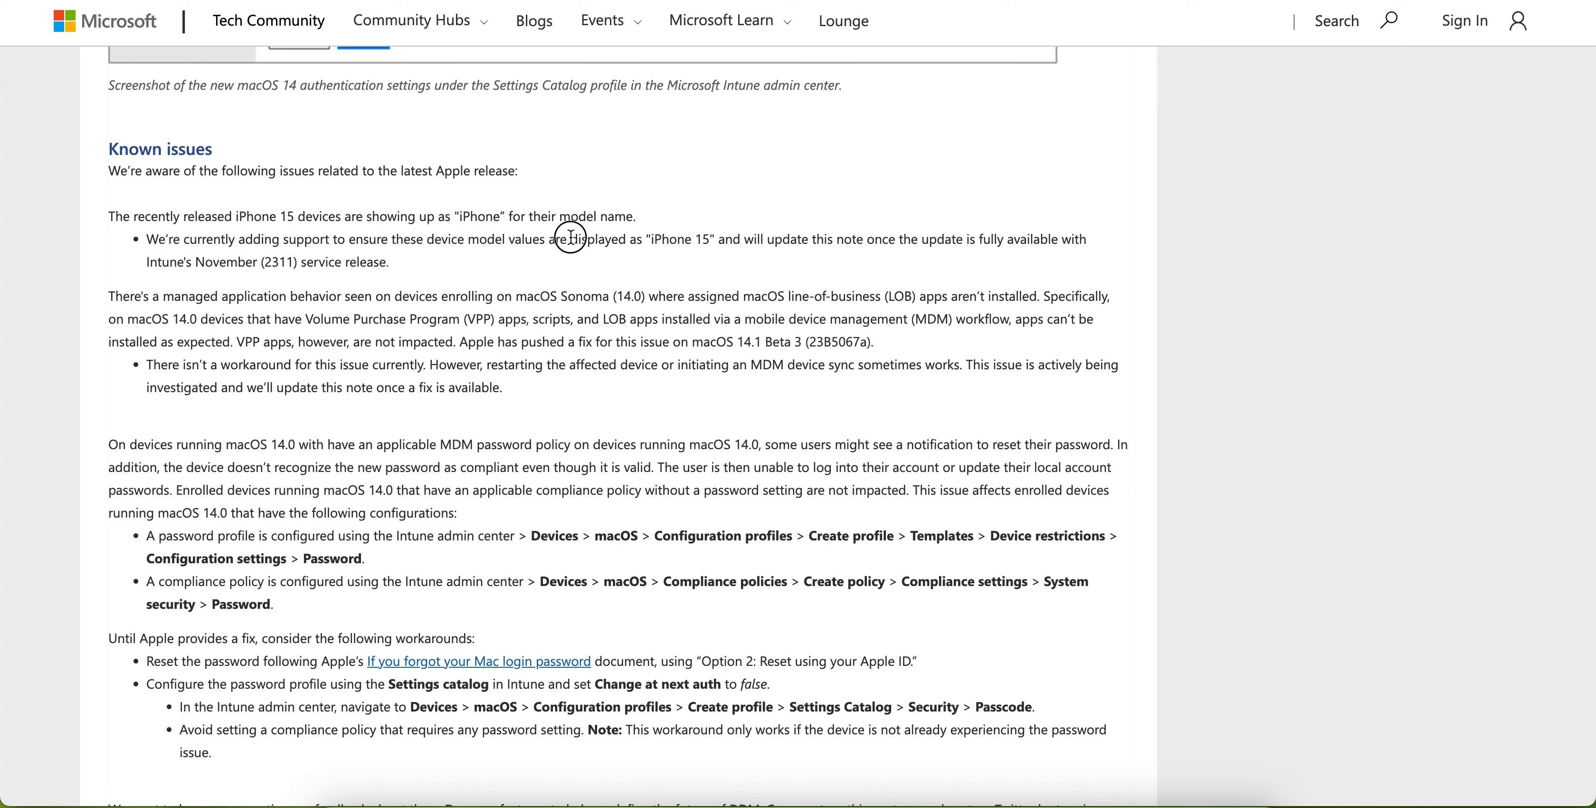
drag(570, 239, 717, 239)
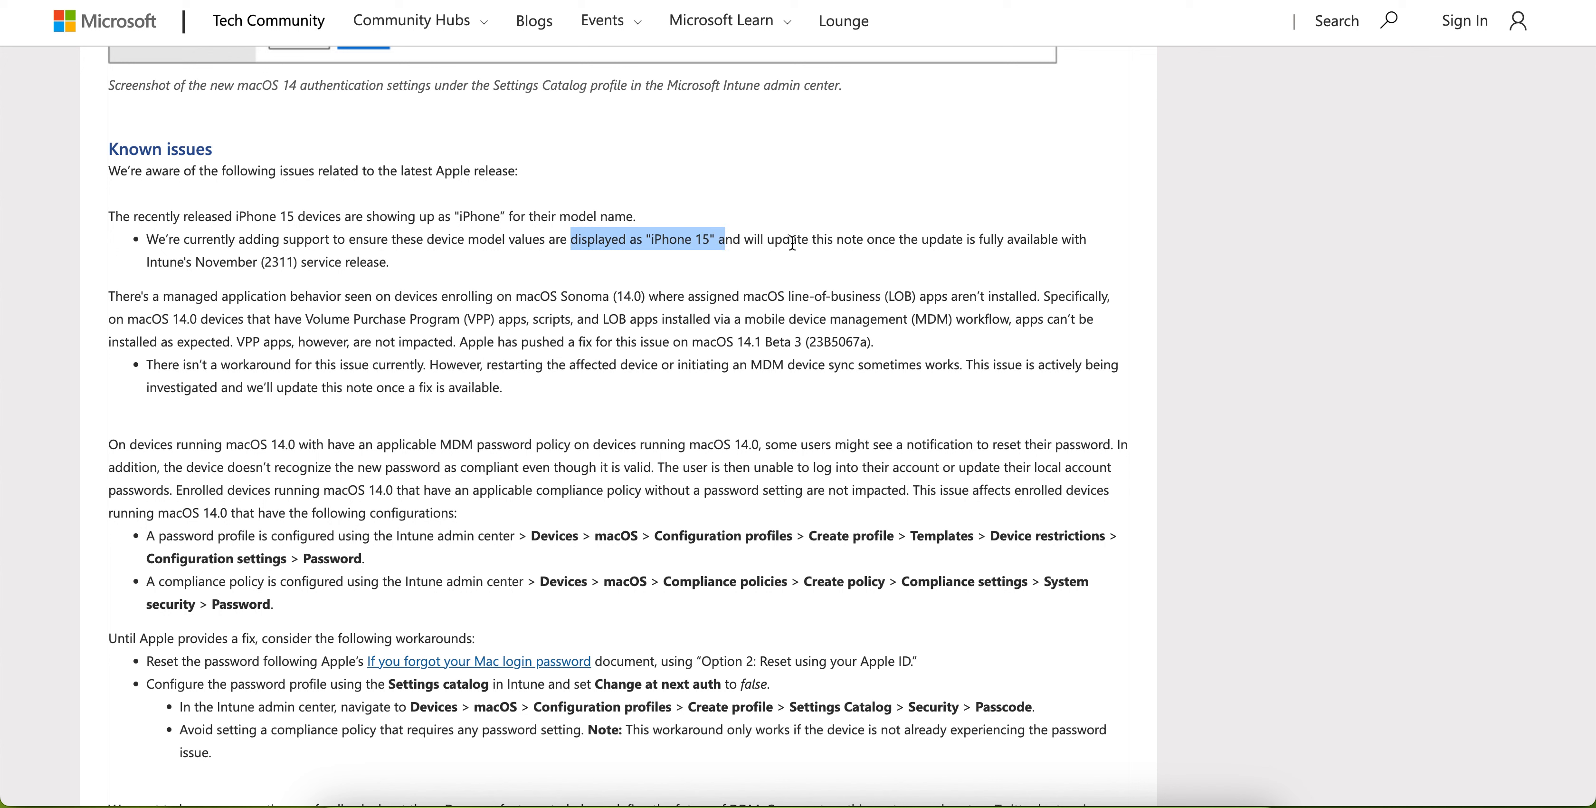
mouse_move(1136, 264)
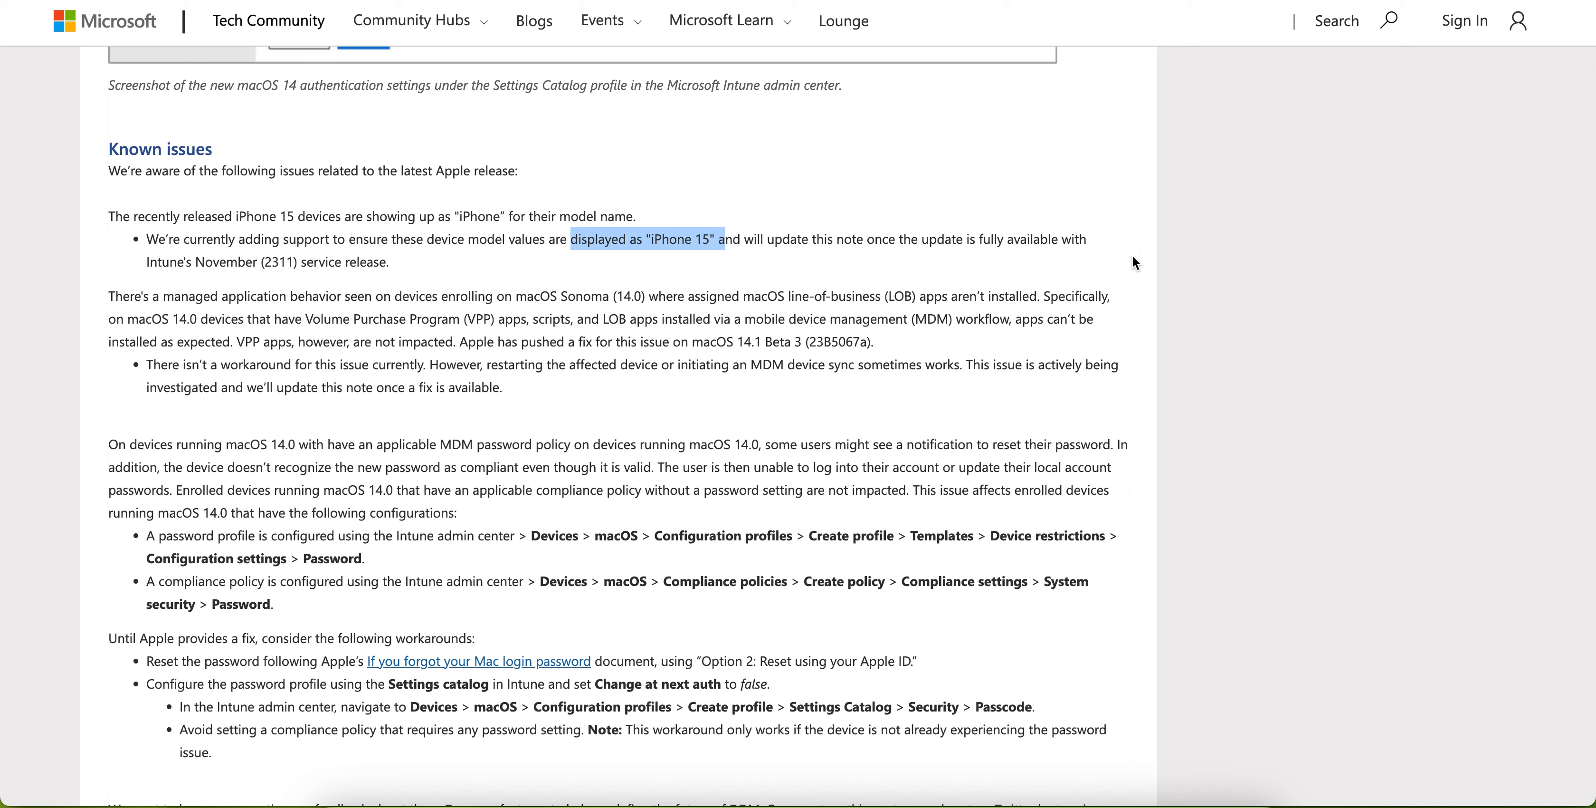
mouse_move(583, 296)
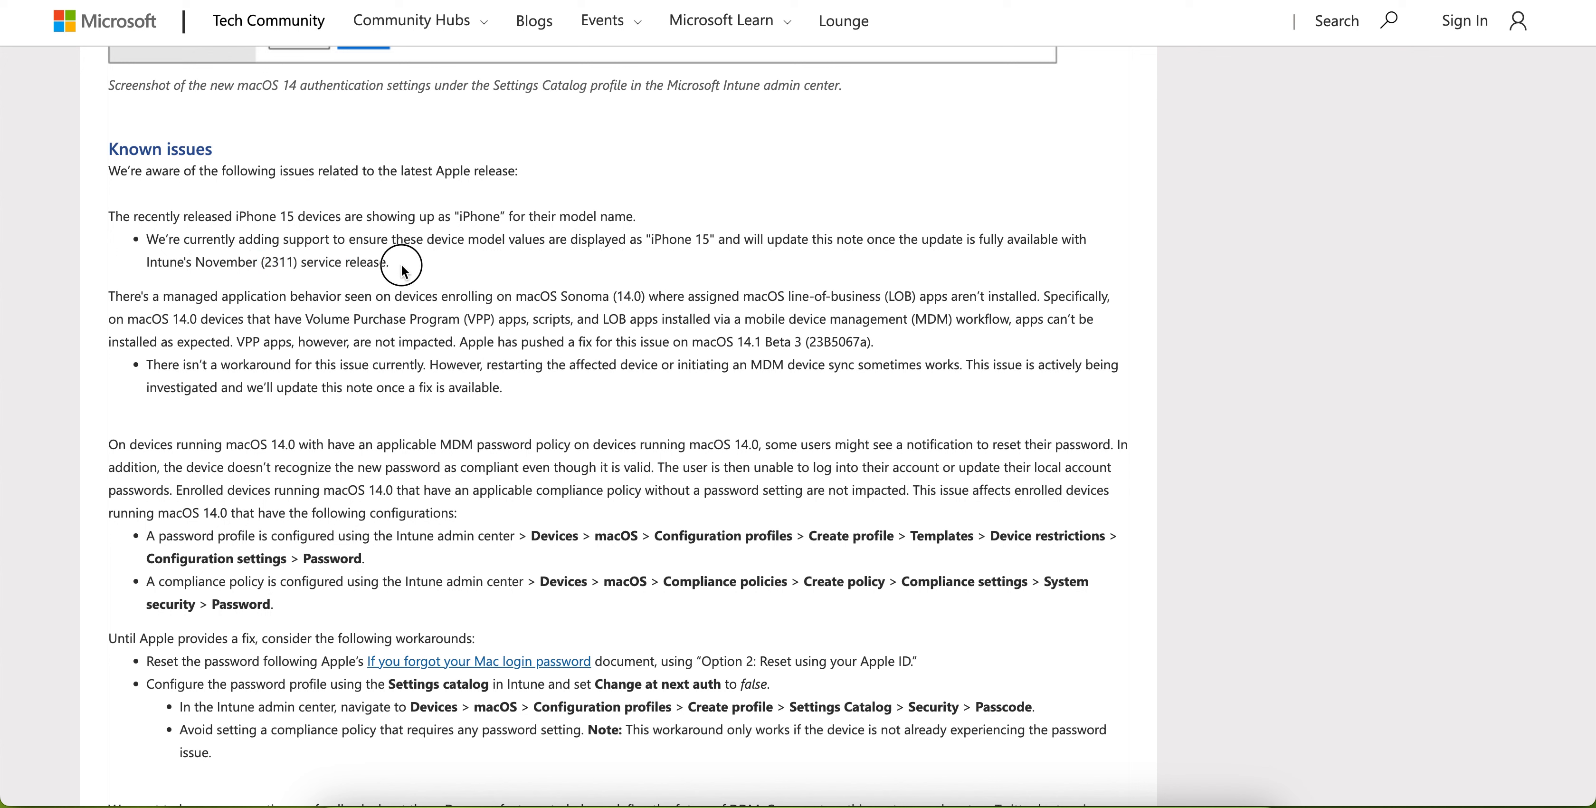
drag(146, 239, 387, 262)
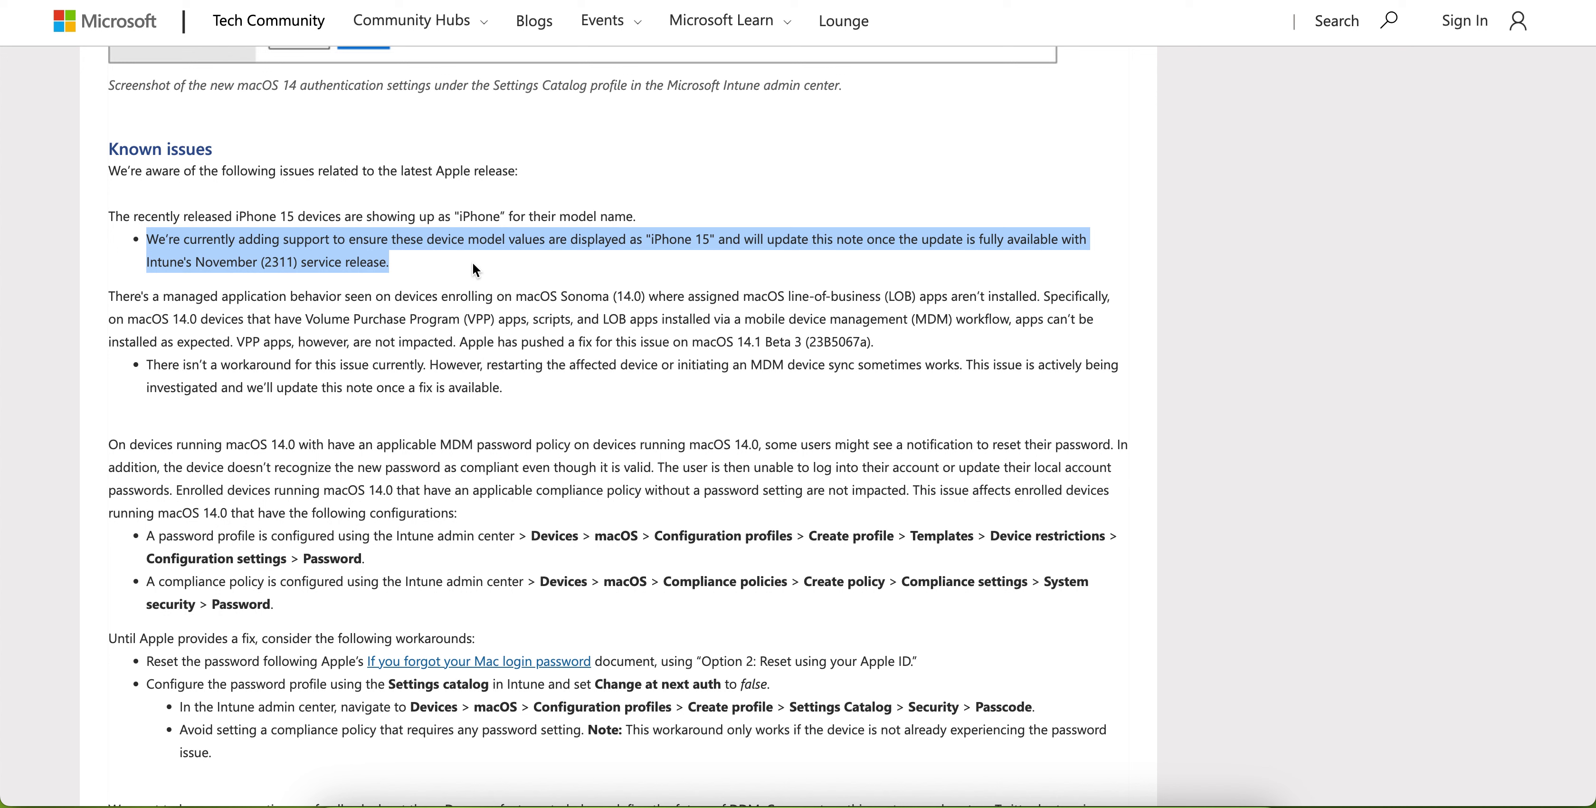
mouse_move(511, 218)
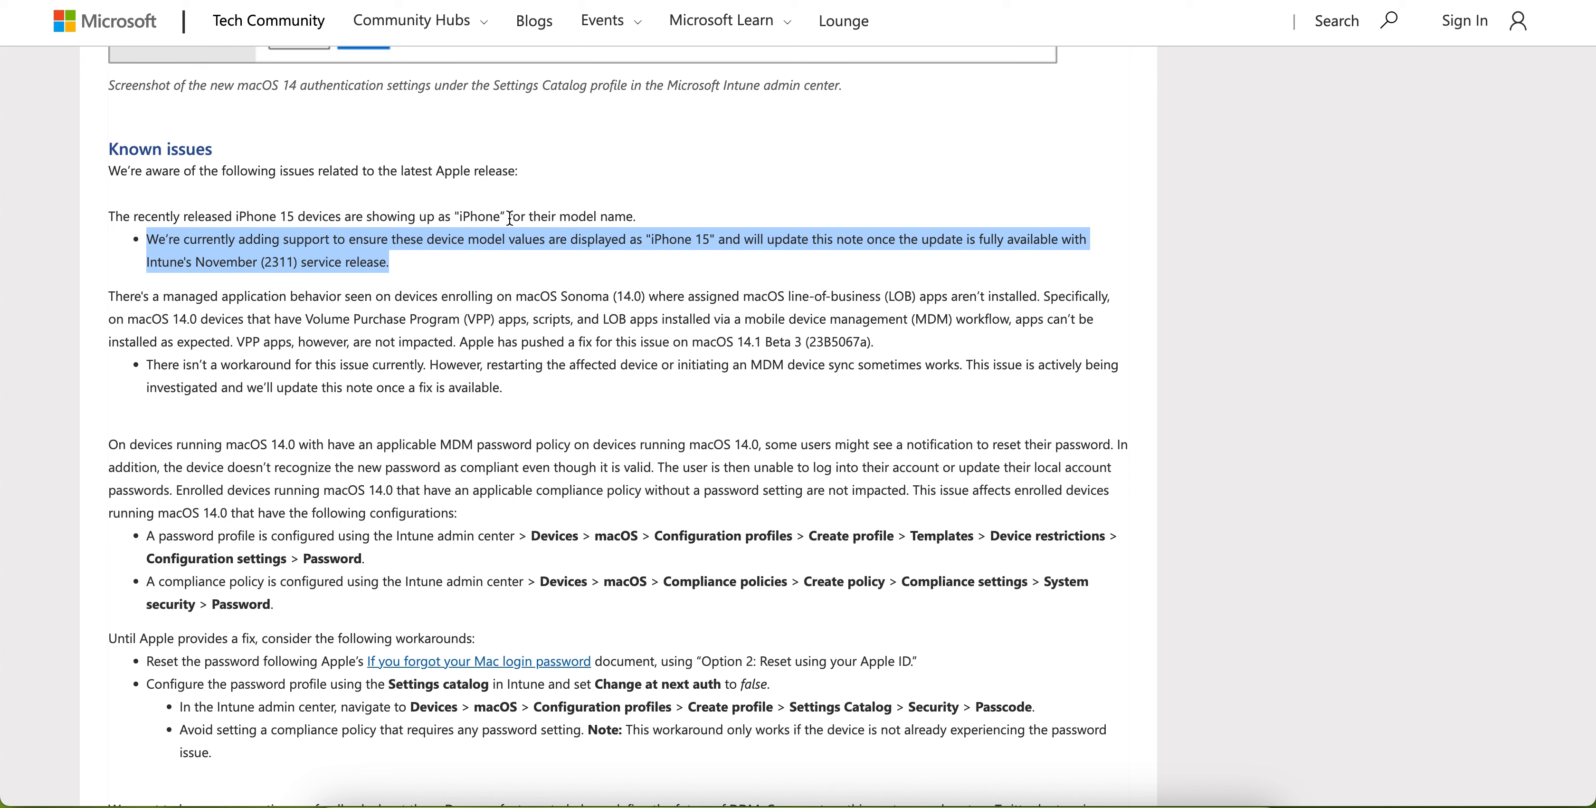
mouse_move(501, 215)
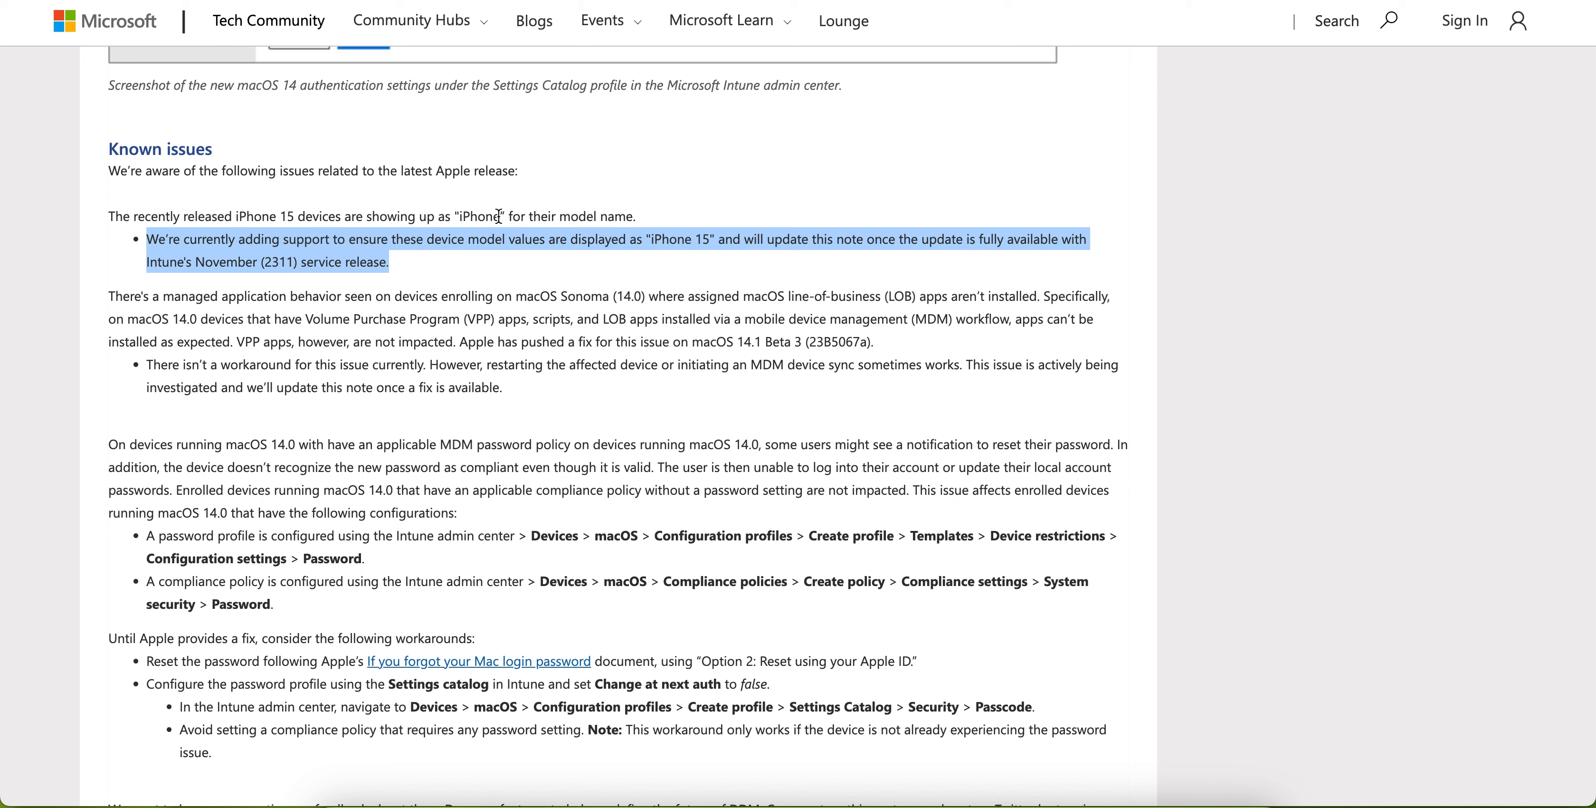
mouse_move(286, 283)
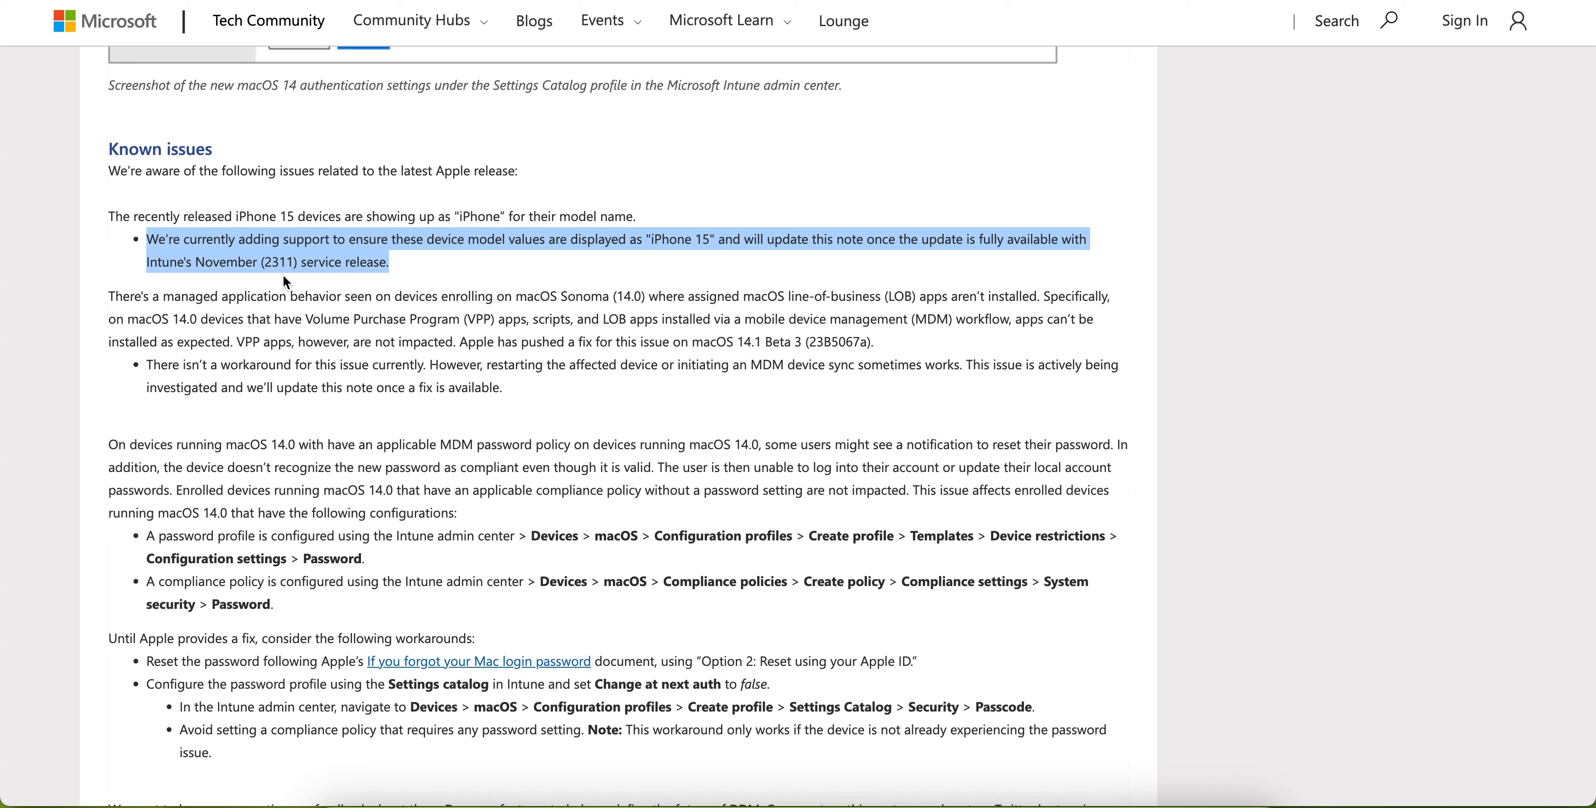
mouse_move(419, 282)
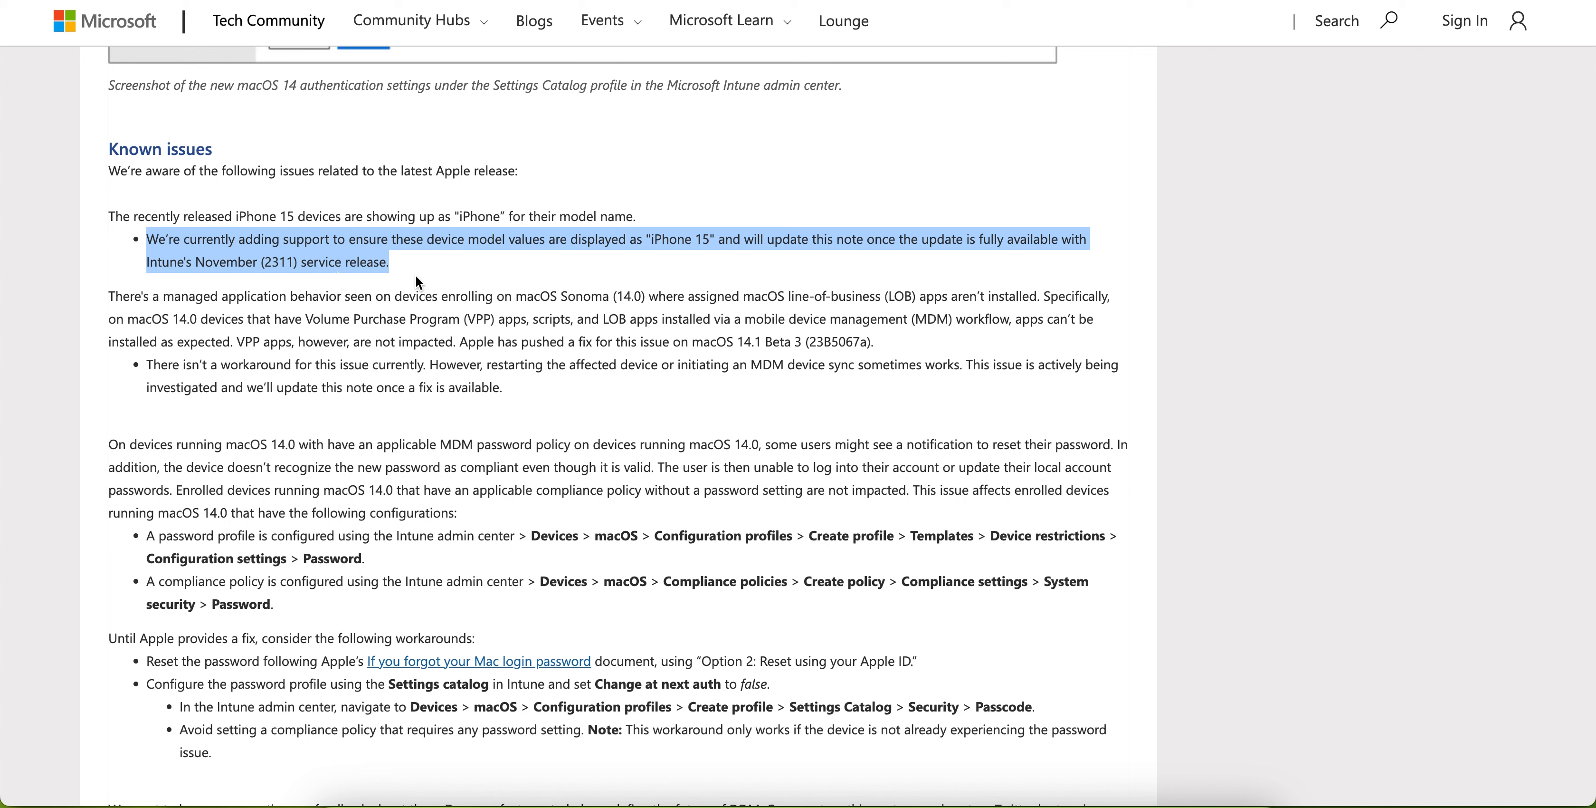
mouse_move(378, 210)
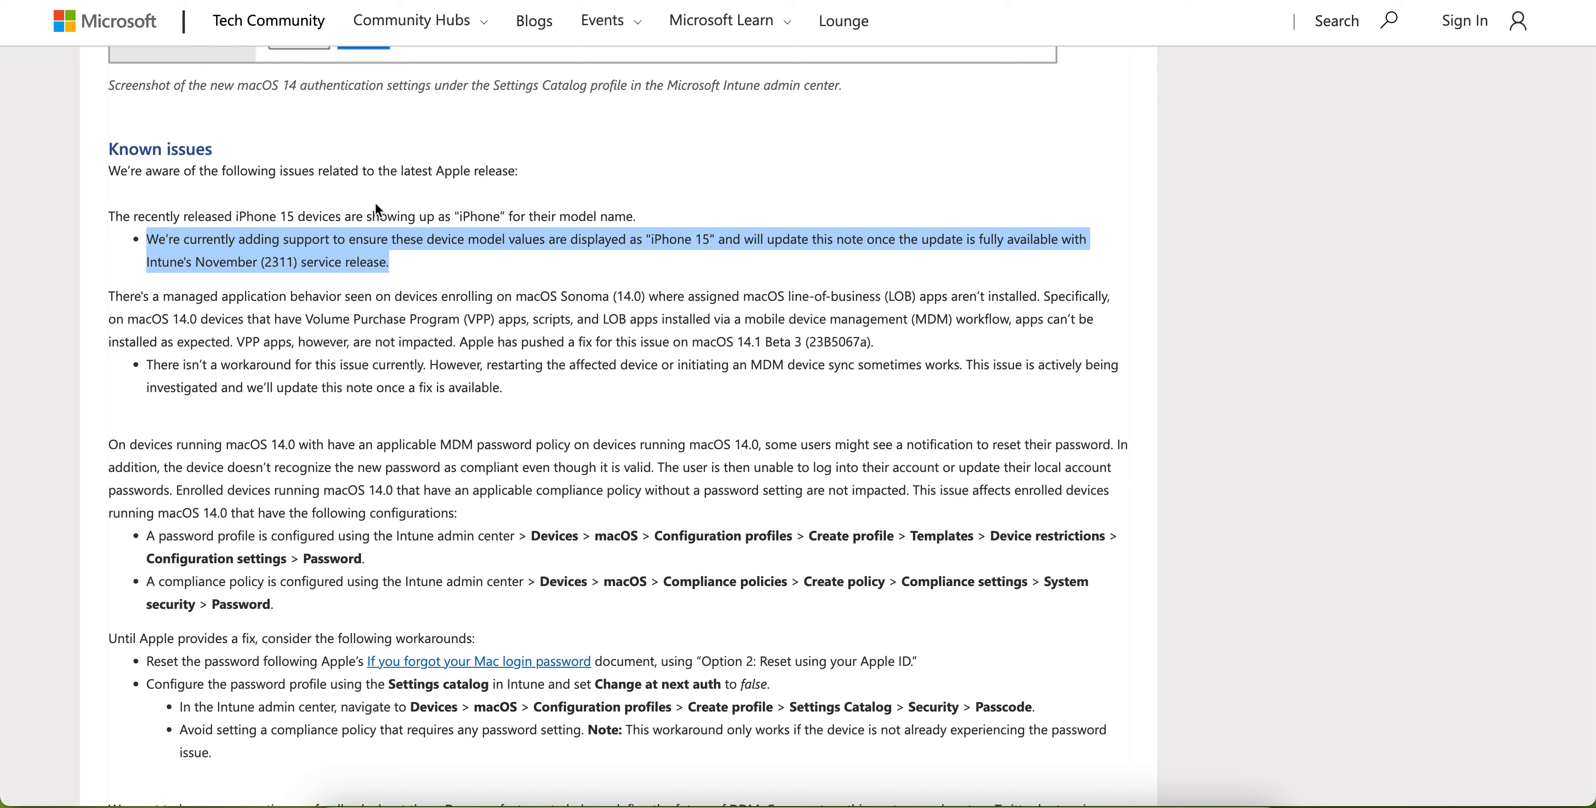
mouse_move(402, 267)
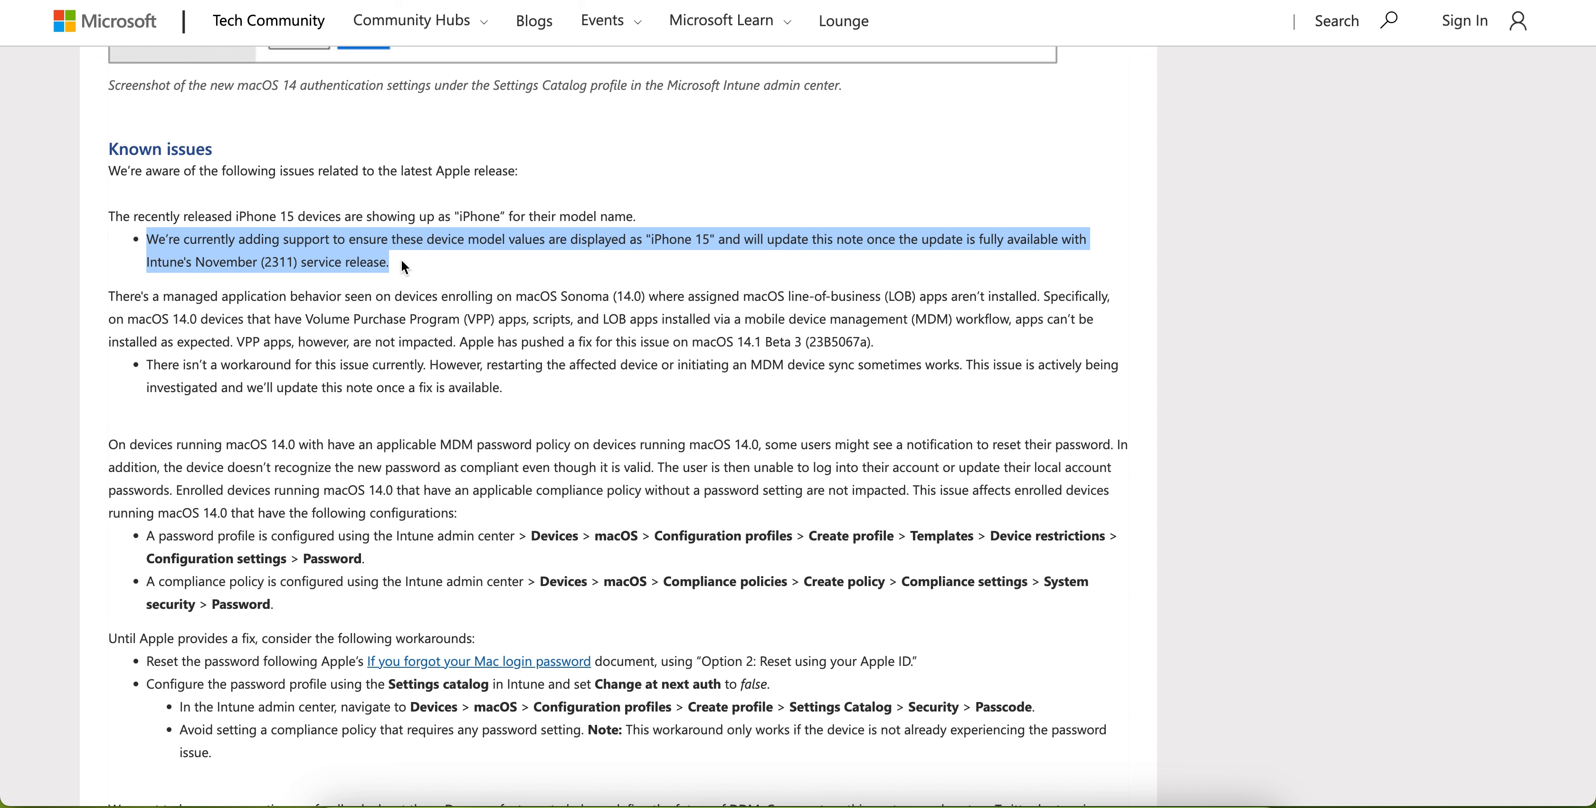
mouse_move(480, 559)
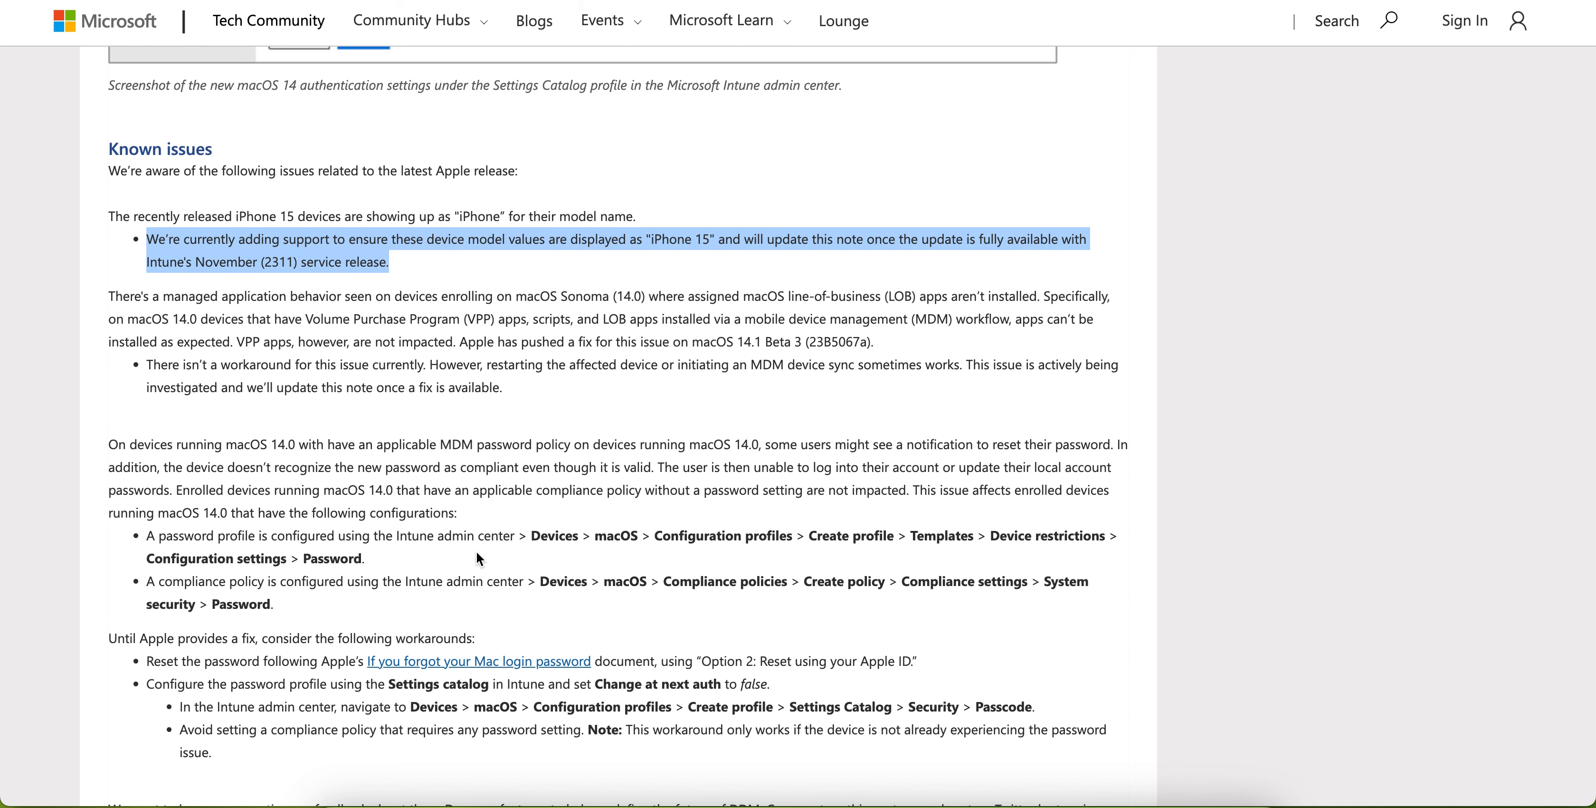
Step: Scroll back up to the 'Declarative software updates for iOS, iPadOS, and macOS' section
scroll(down, 3)
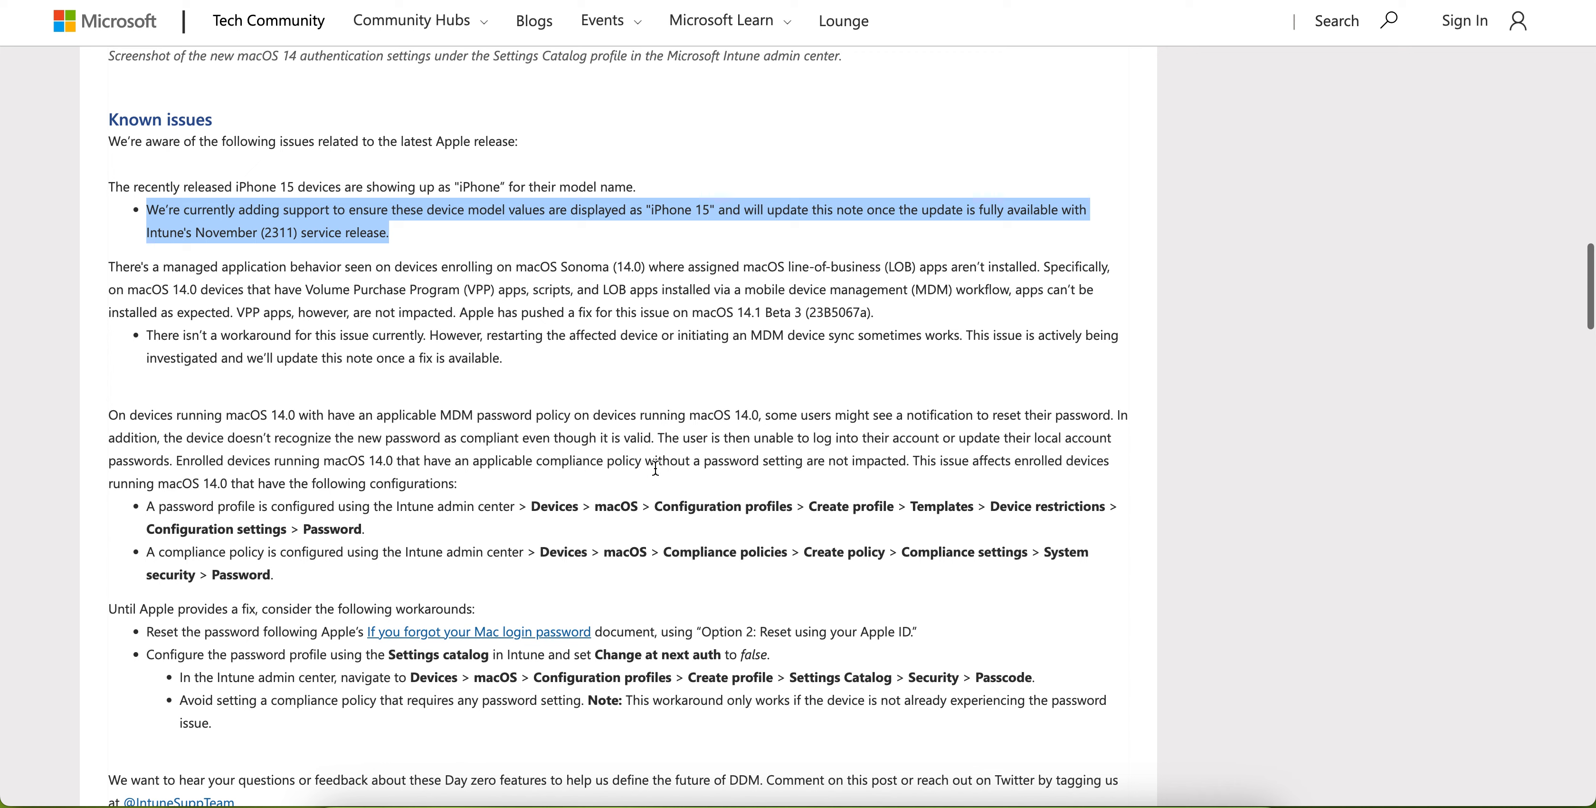
mouse_move(744, 329)
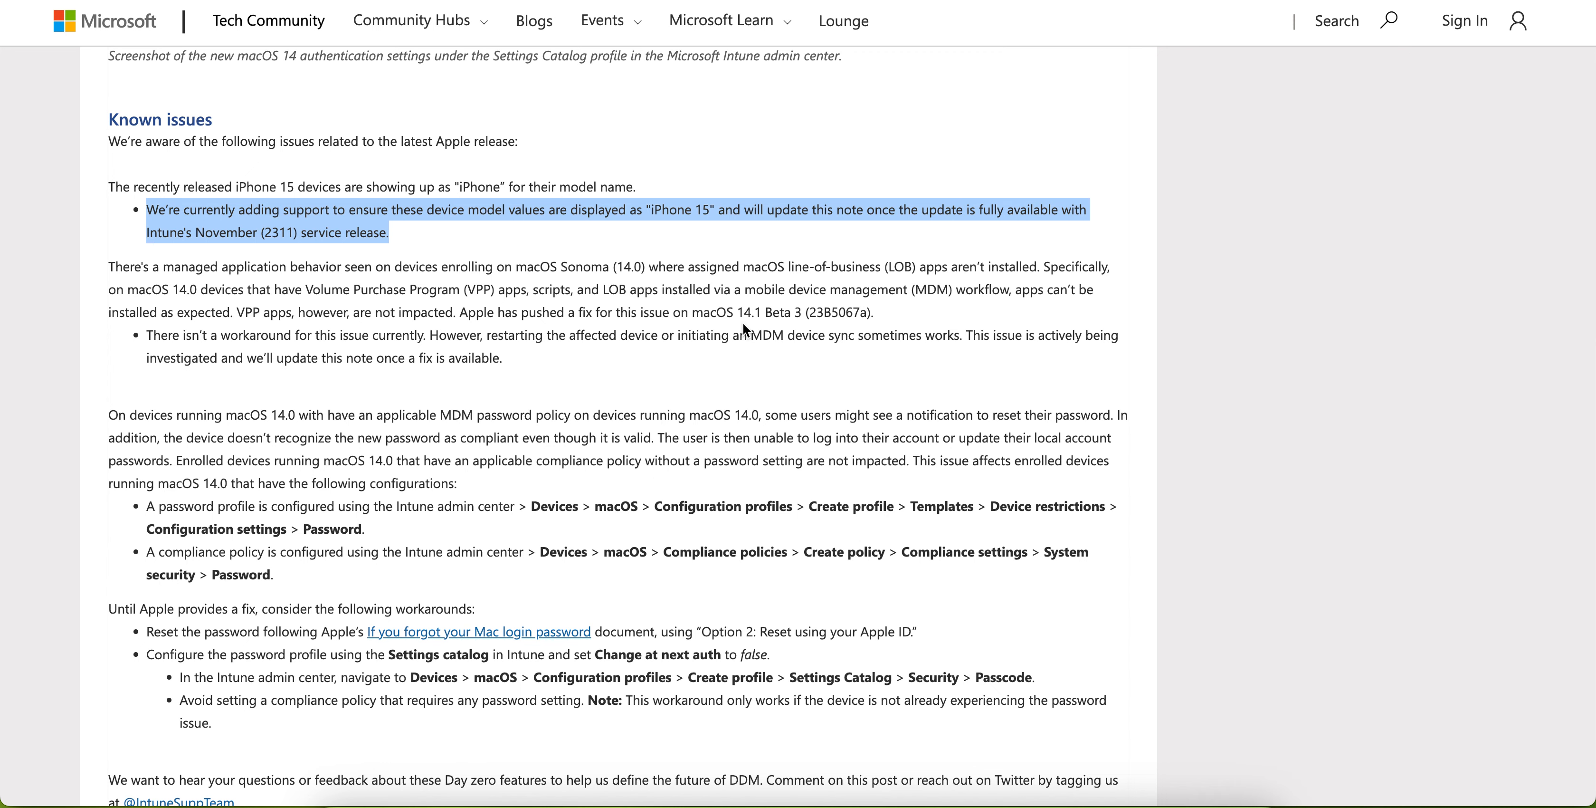
scroll(up, 3)
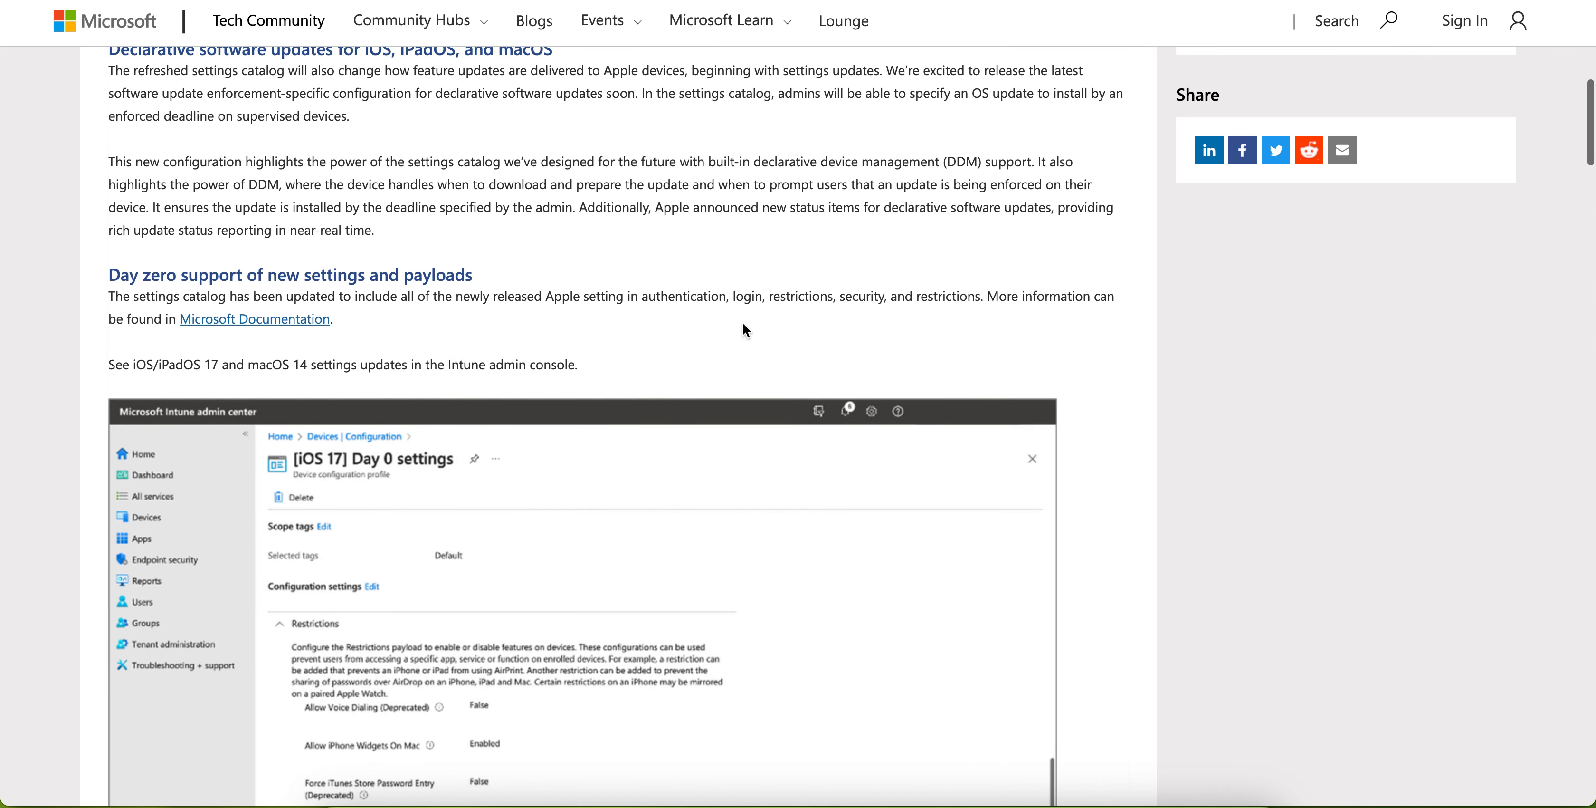
scroll(up, 3)
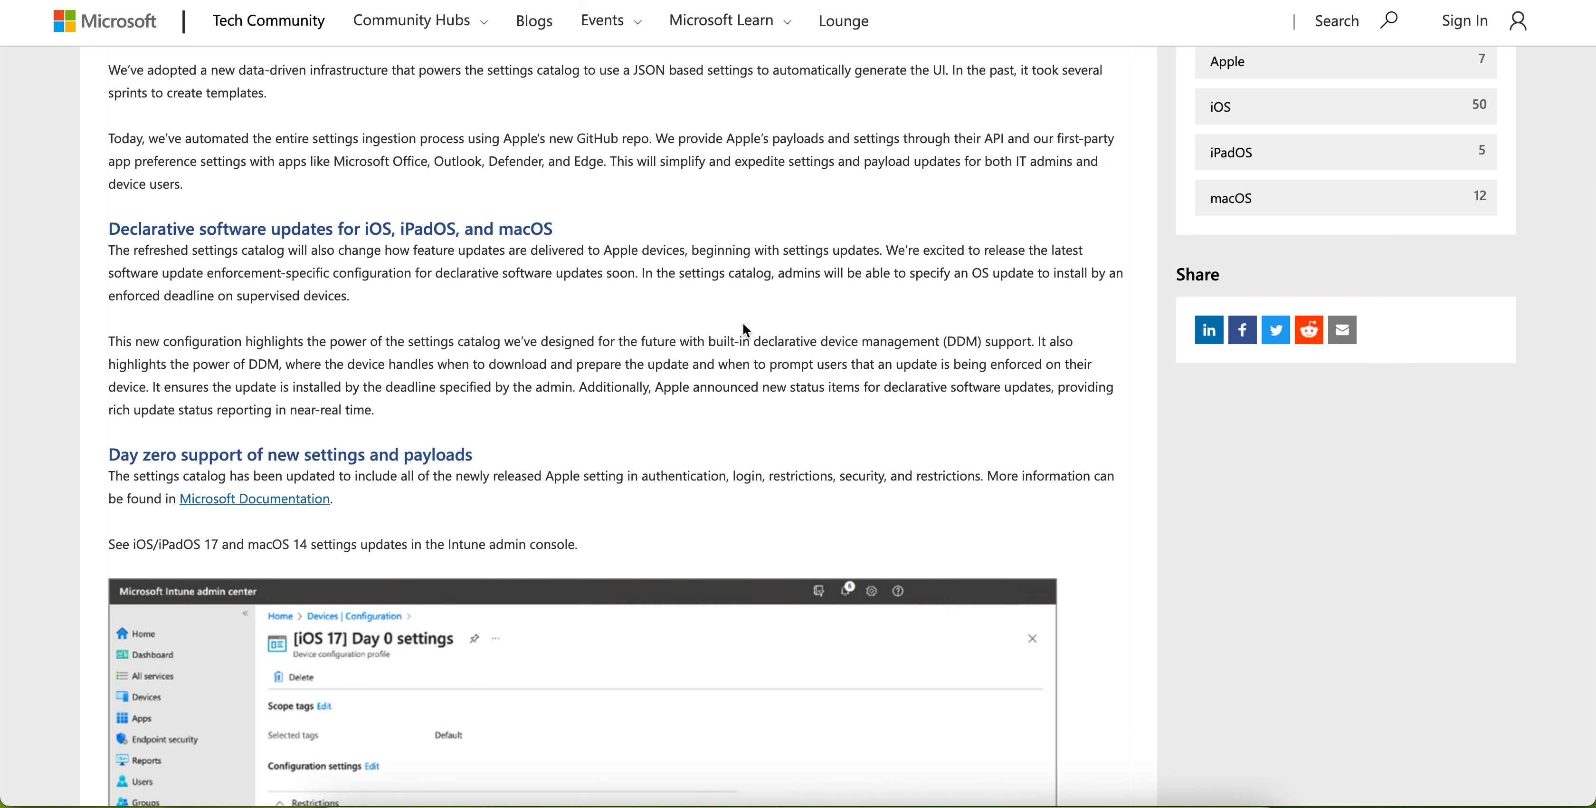